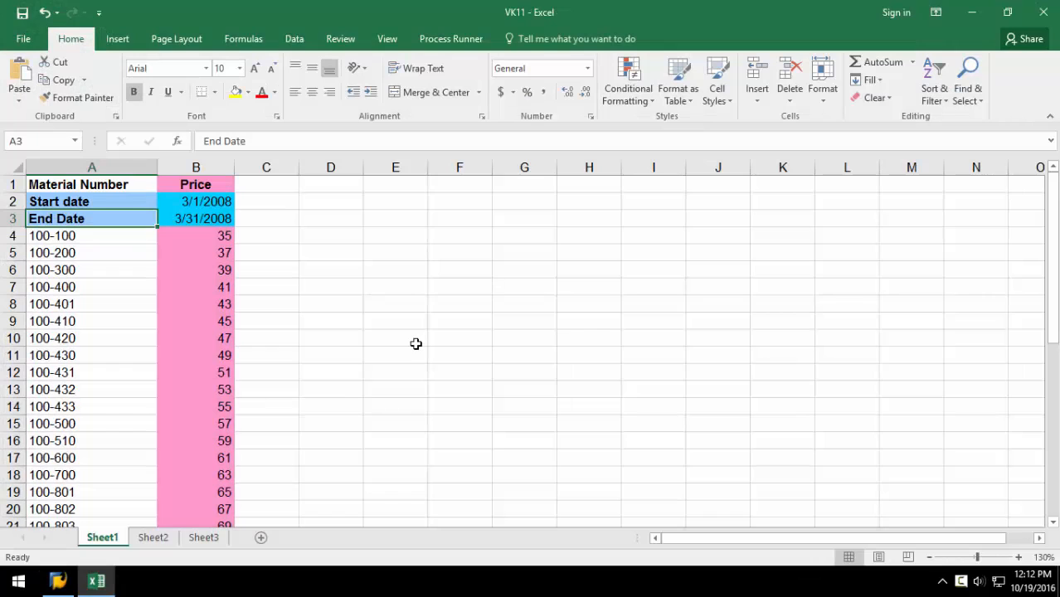
mouse_move(368, 334)
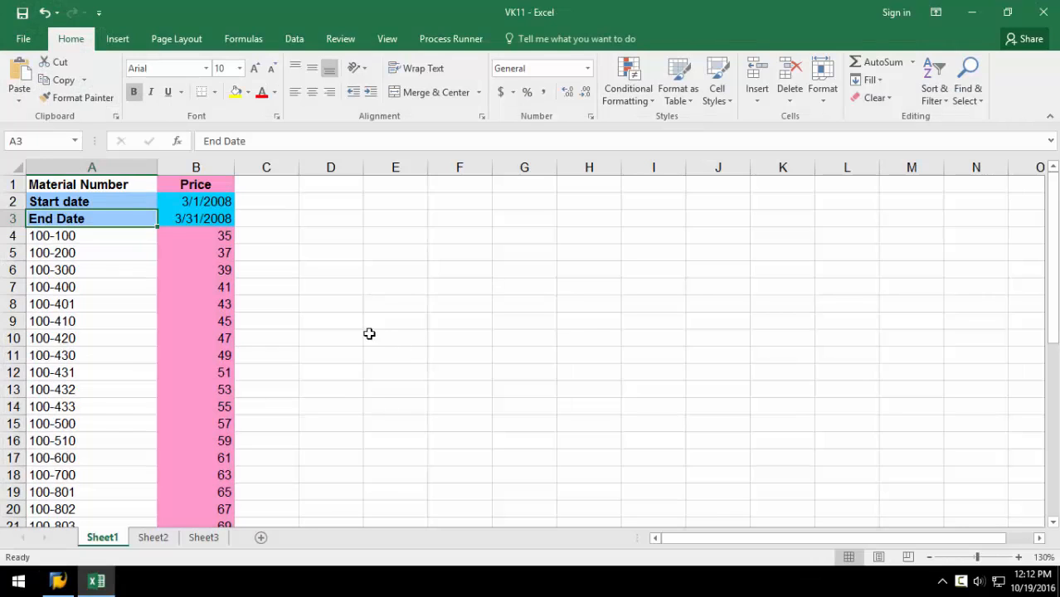
Step: Minimize Excel and launch Process Runner from its desktop shortcut
click(91, 184)
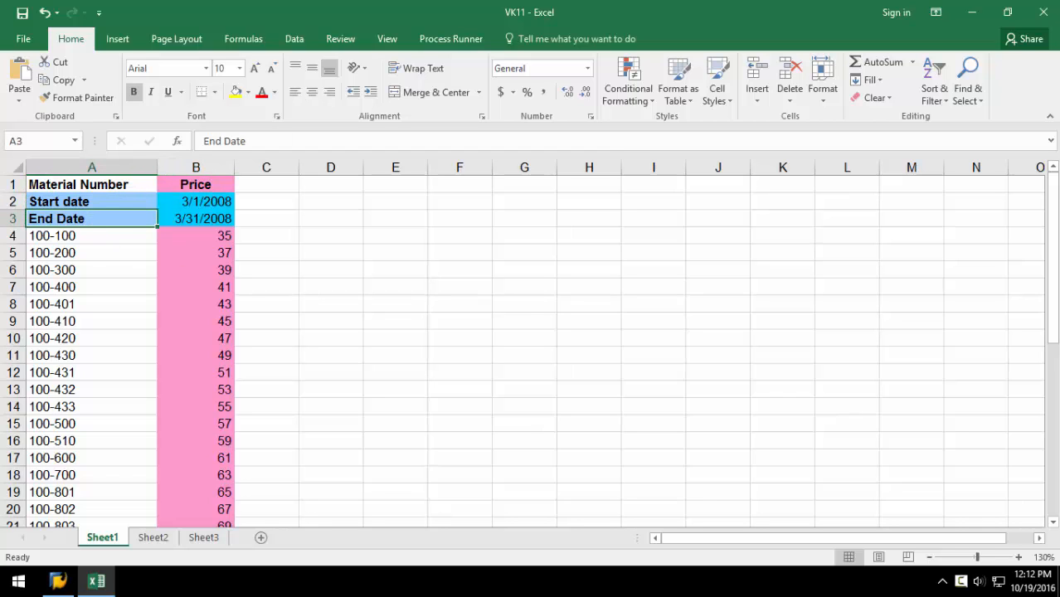
click(972, 12)
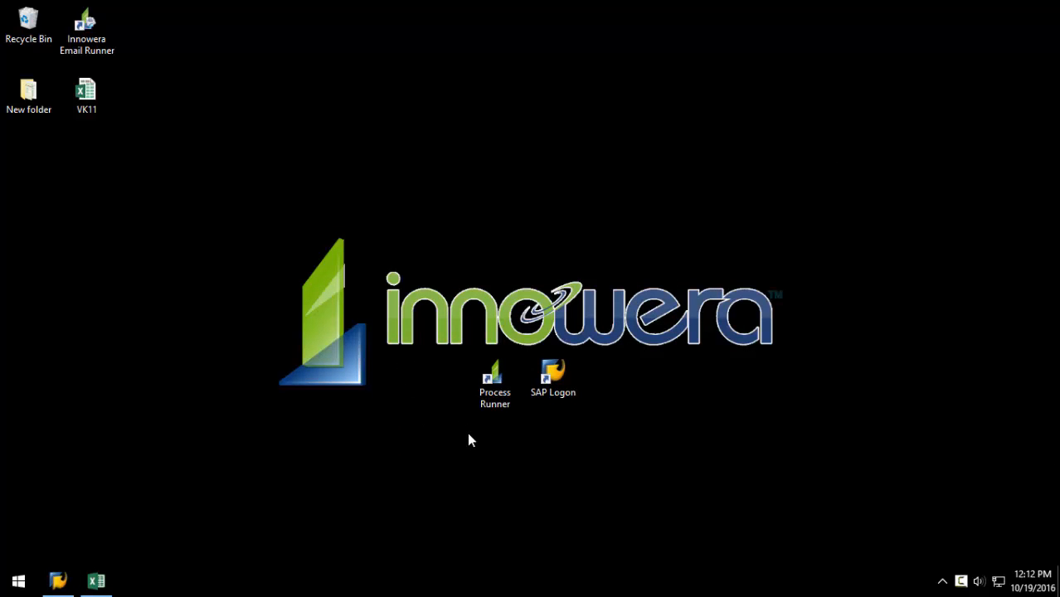
double_click(494, 378)
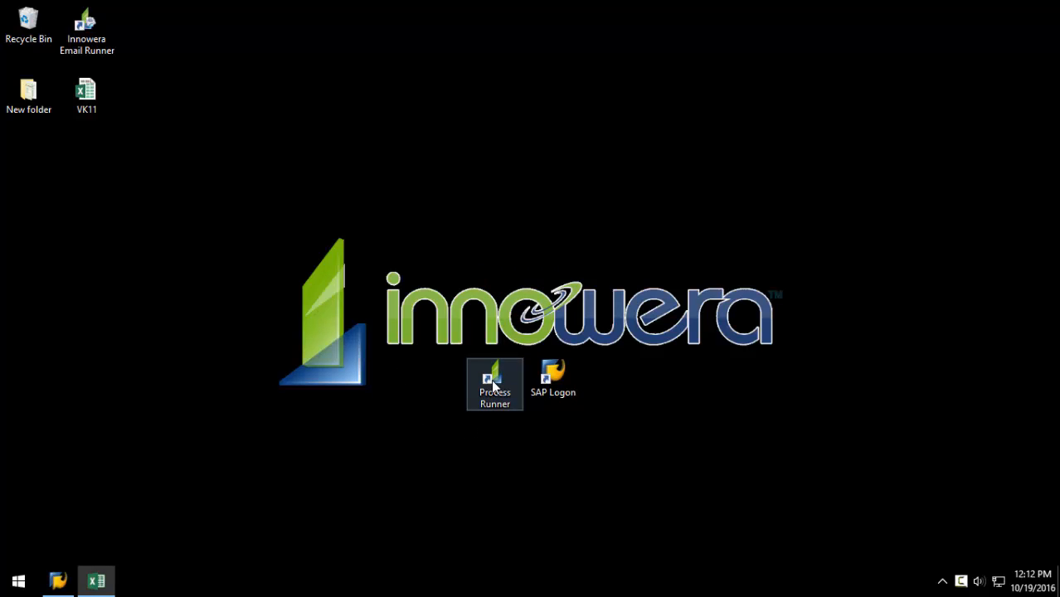
double_click(495, 384)
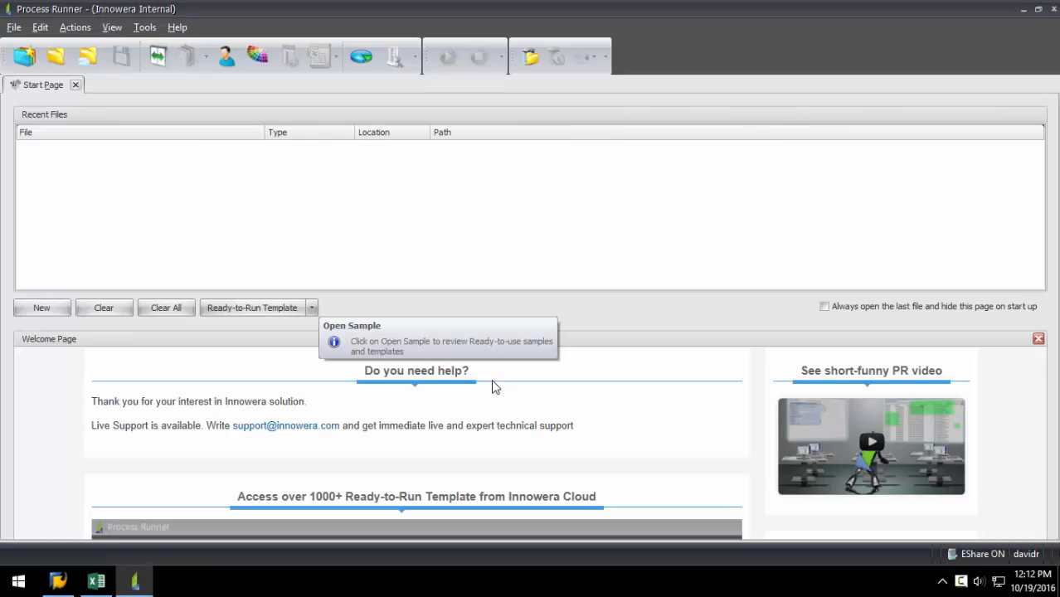
mouse_move(245, 255)
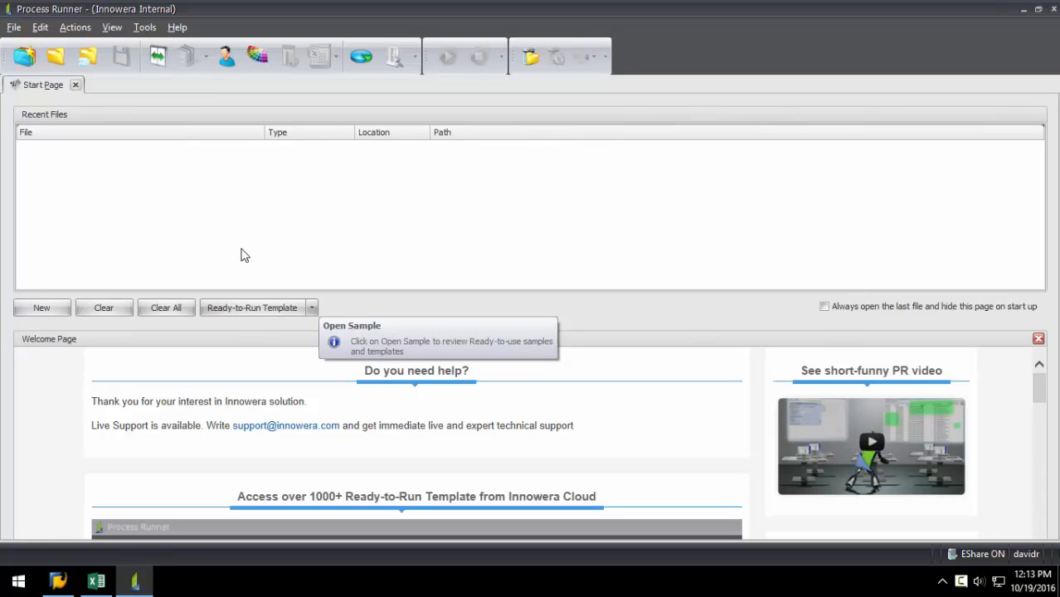
Step: Create a new process for transaction VK11 and start recording it
click(13, 27)
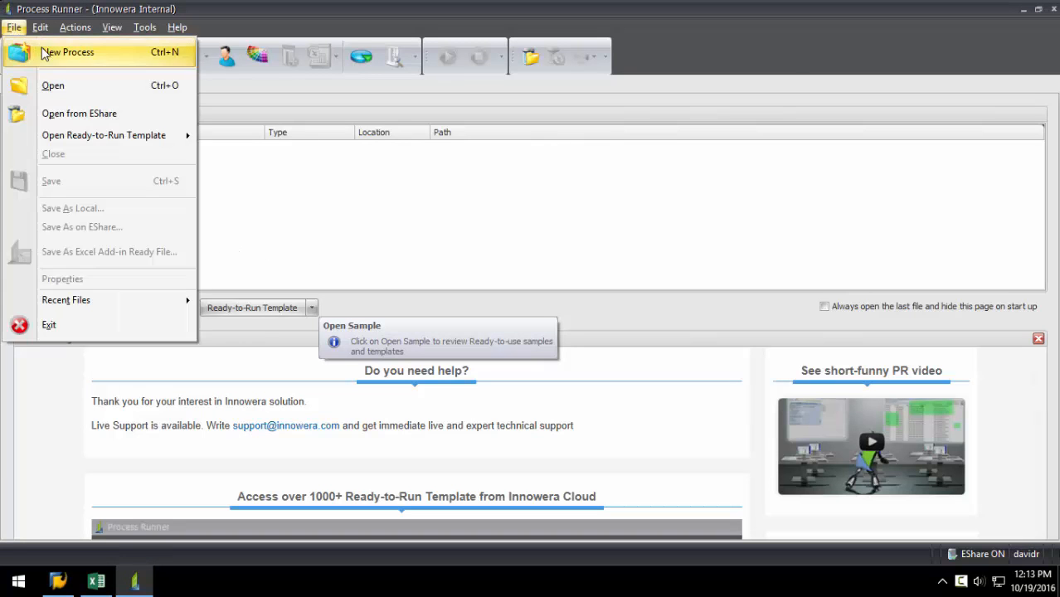
click(67, 51)
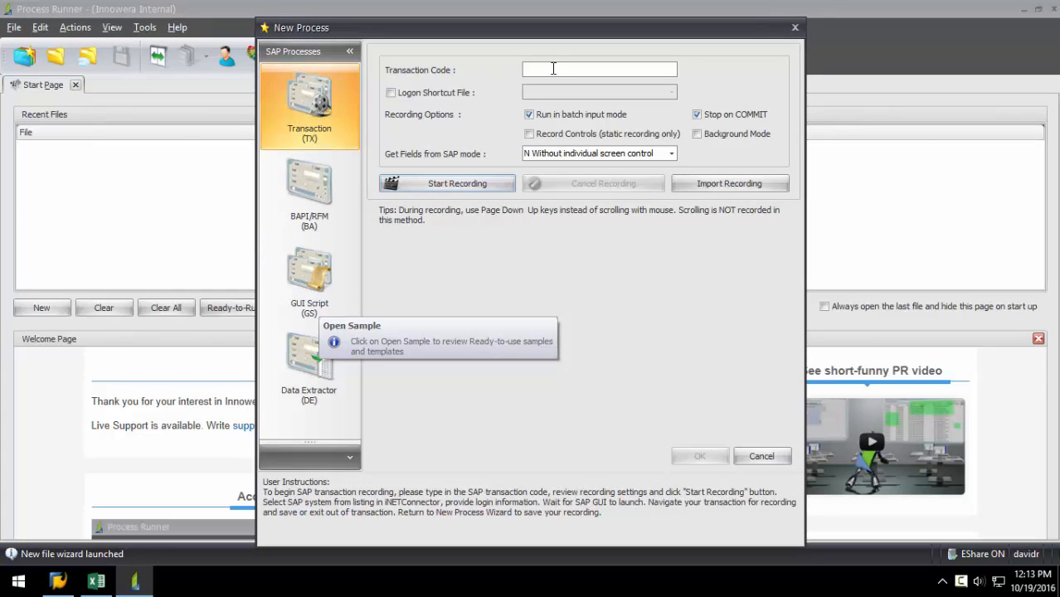
text(VK1)
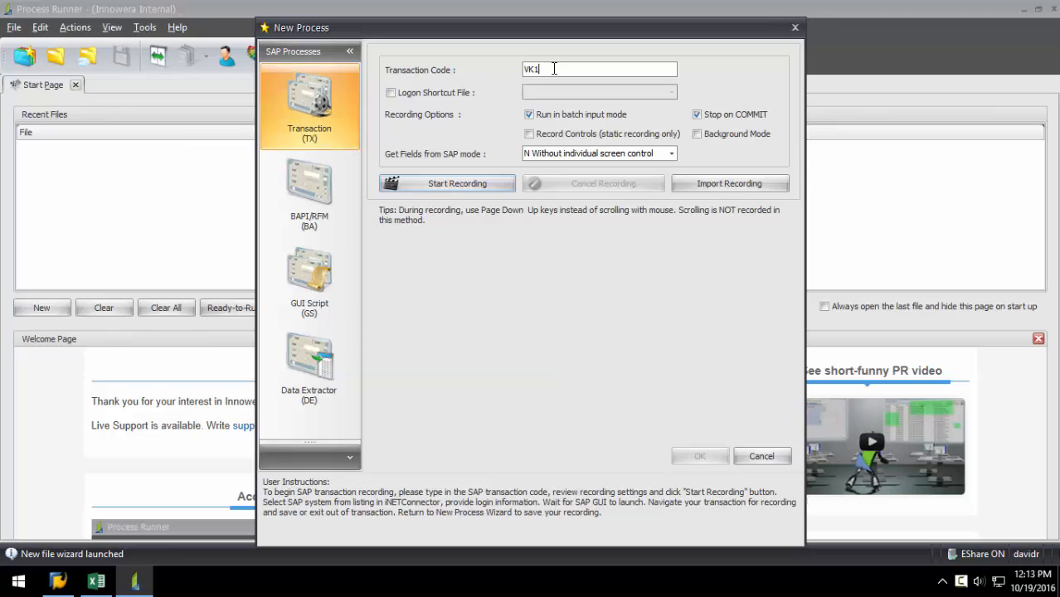
text(1)
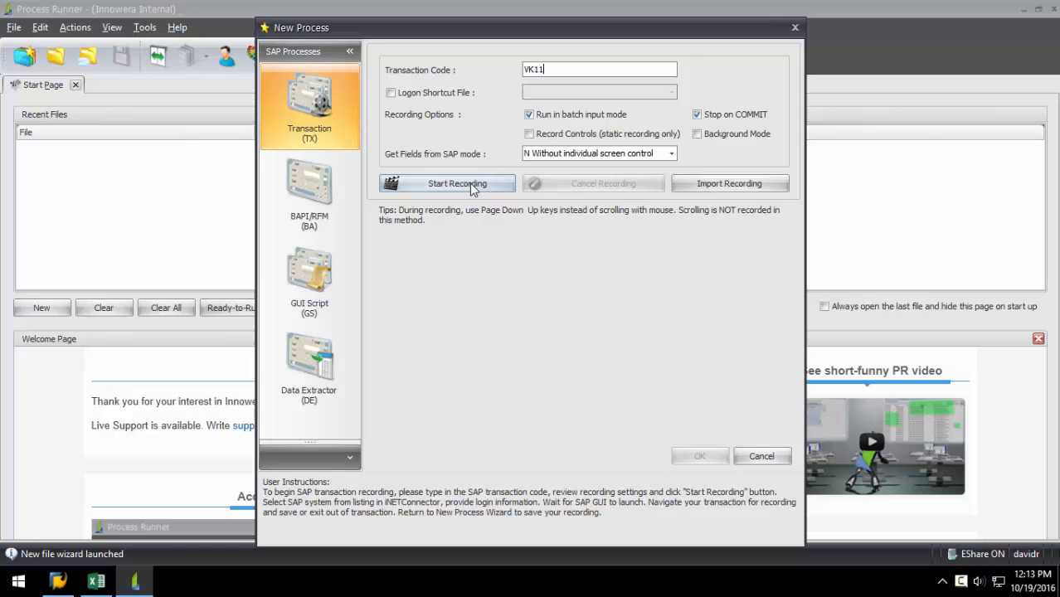
click(448, 183)
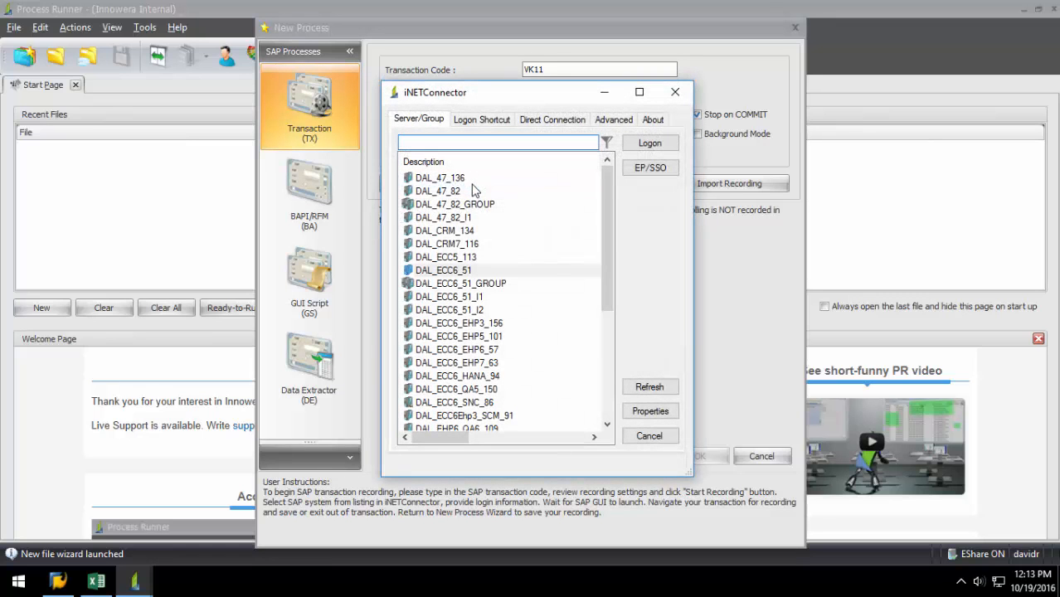
mouse_move(468, 218)
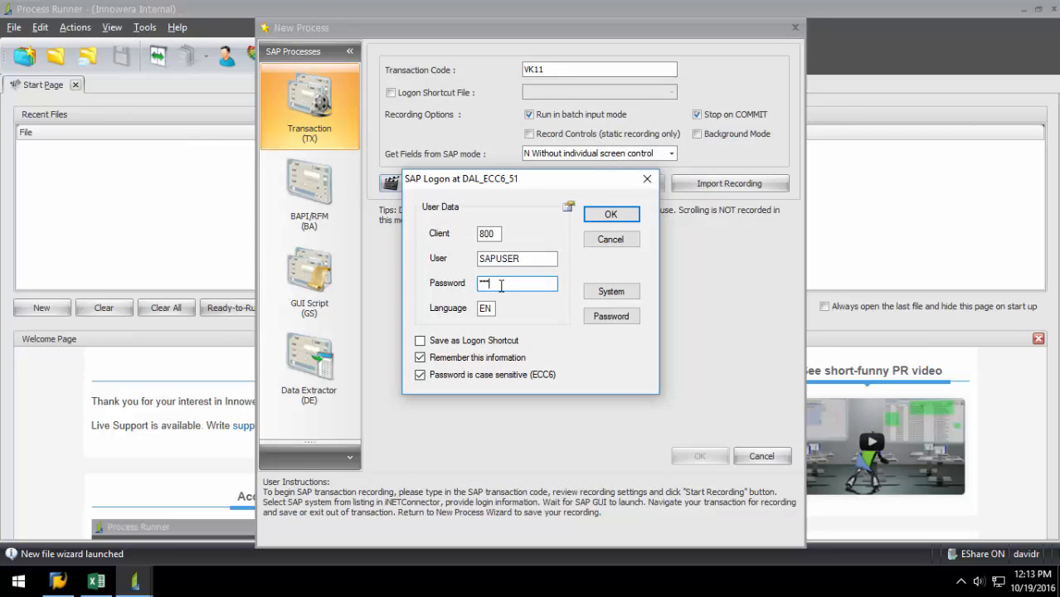
Step: Log on to SAP and enter condition PR00 with sales org 3000, channel 10, customer 1000
click(611, 214)
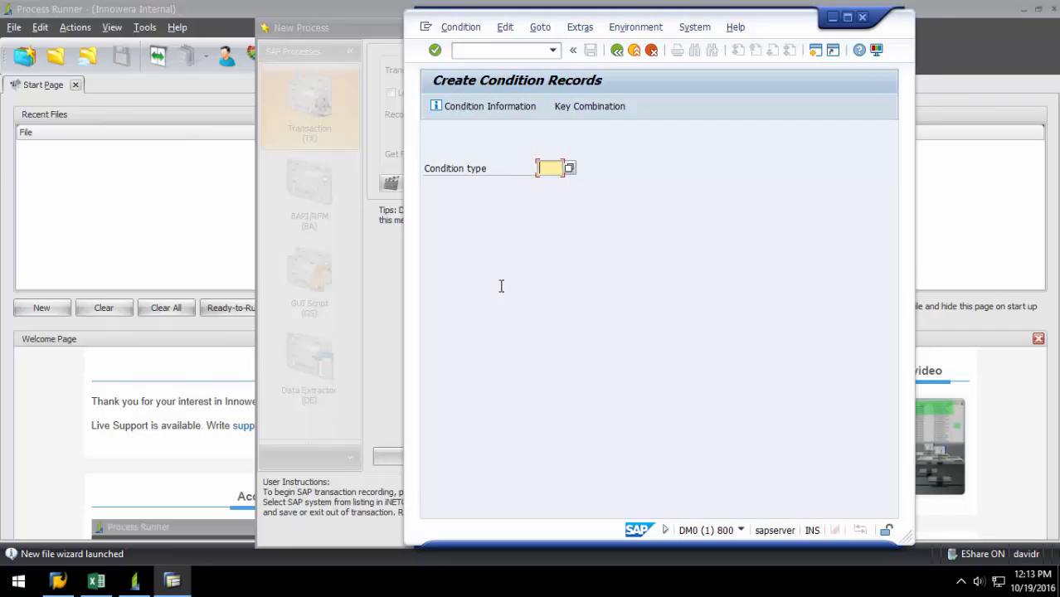
text(PR00)
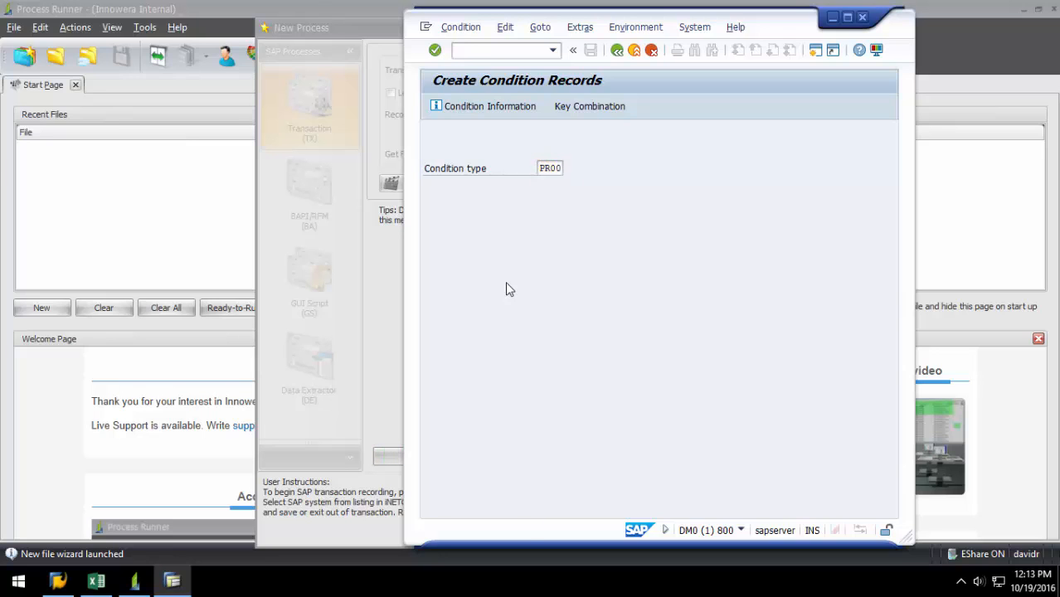
click(435, 50)
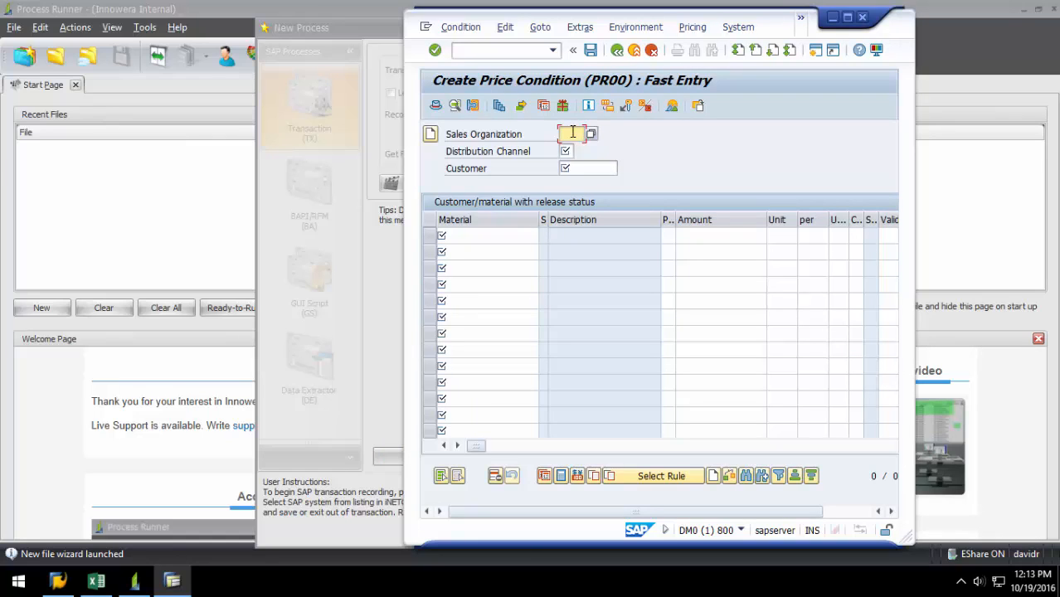
text(3000)
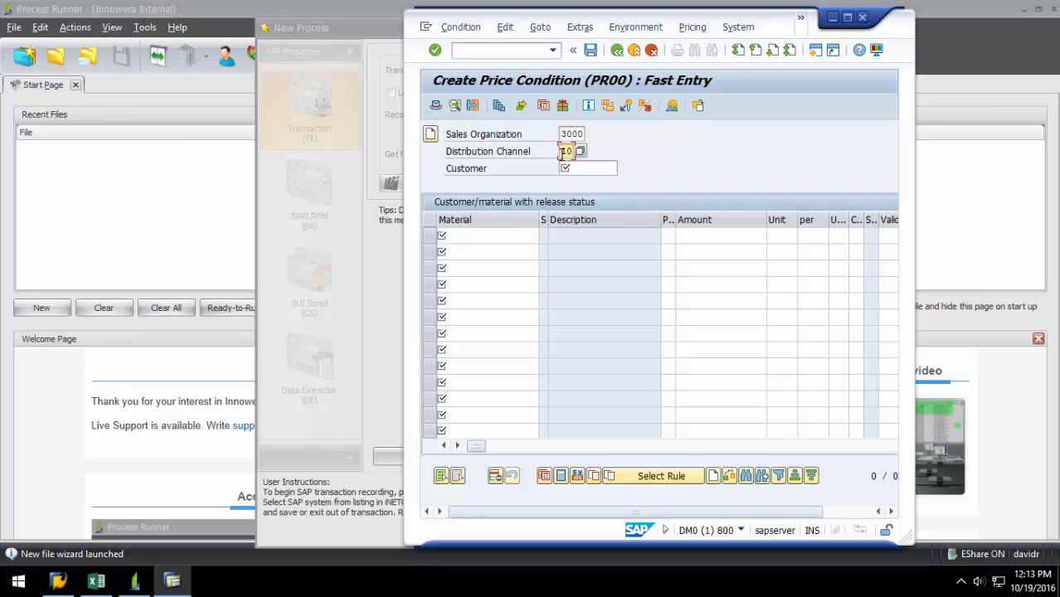
text(1000)
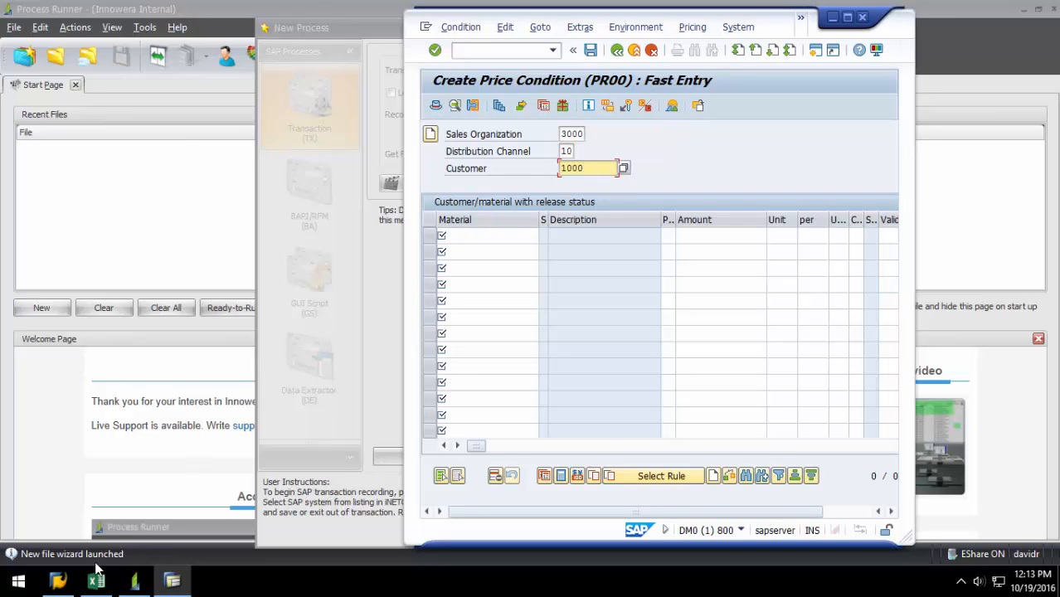
Step: Enter material 100-100 at amount 35, valid 03/01/2008 to 03/31/2008, with Excel alongside
click(97, 581)
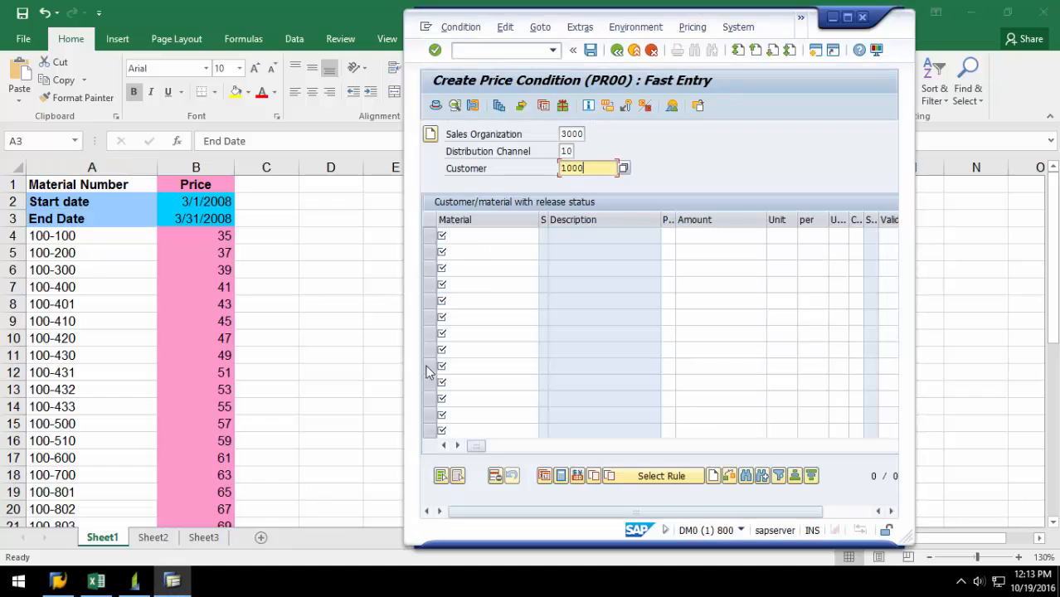
click(488, 236)
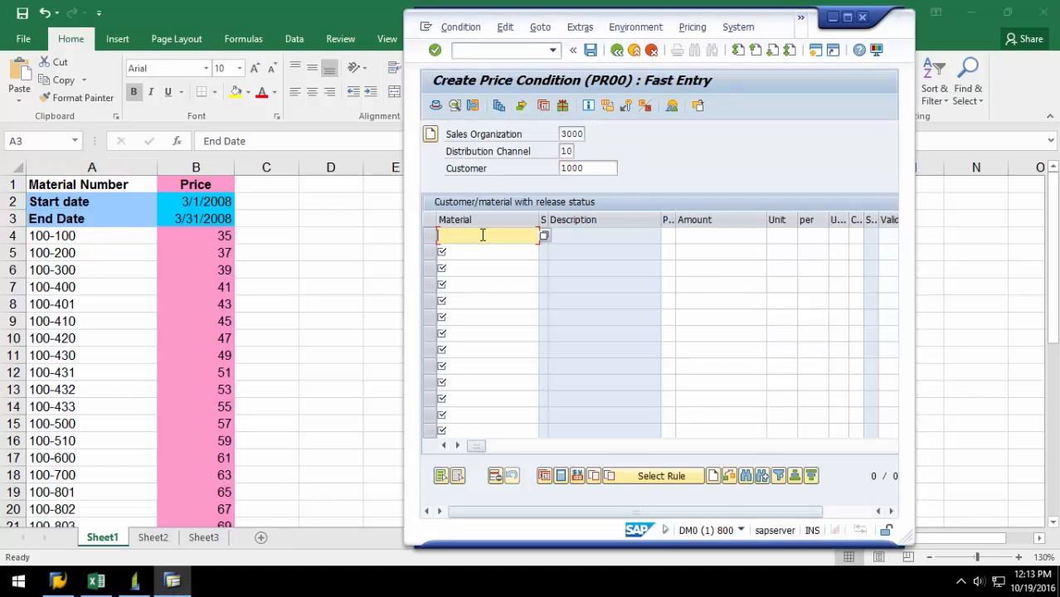
text(100-100)
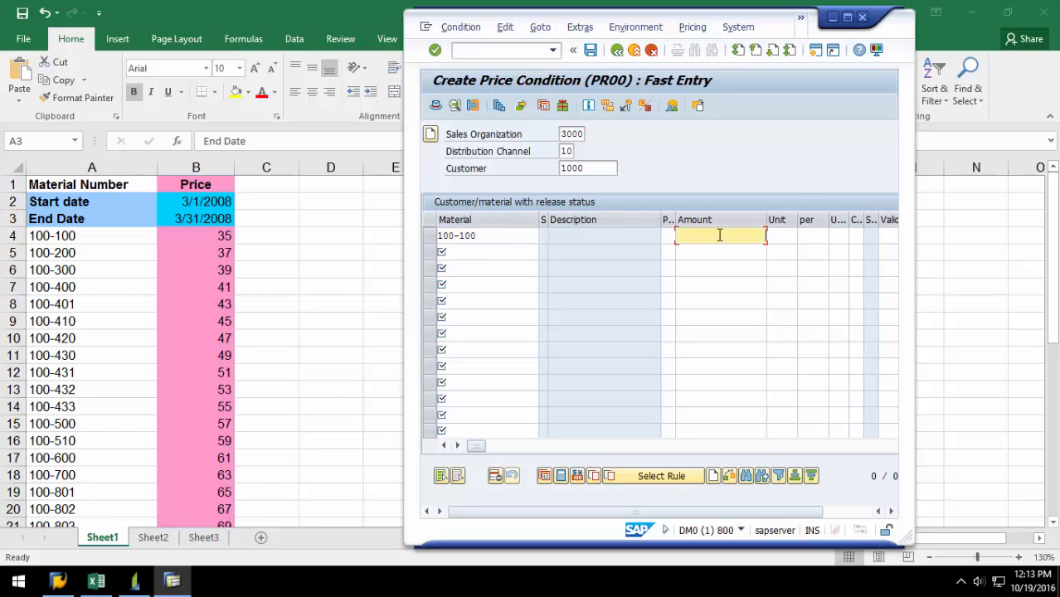
text(35)
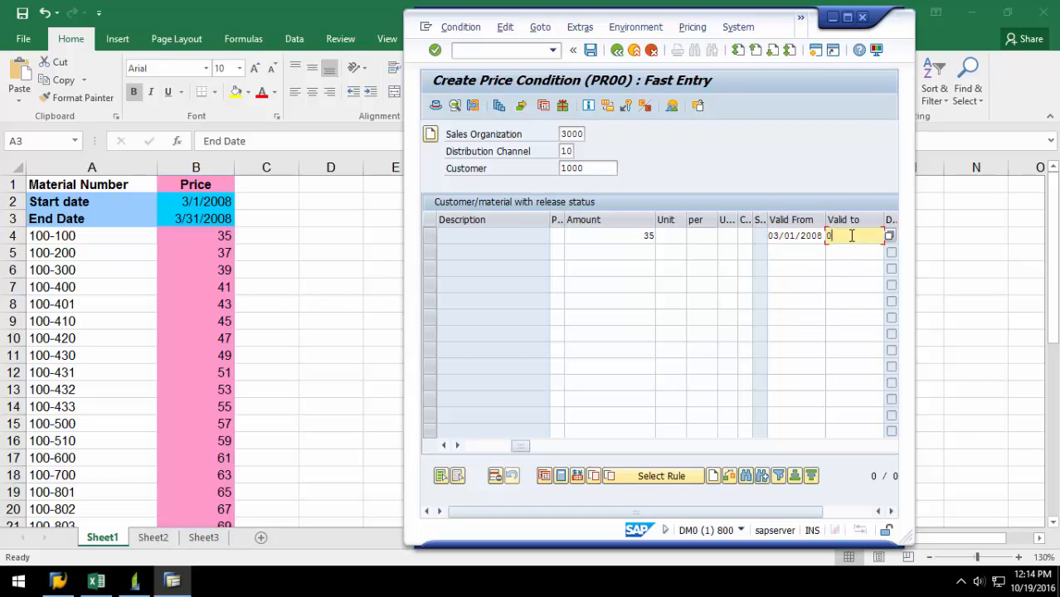
text(03/31/2)
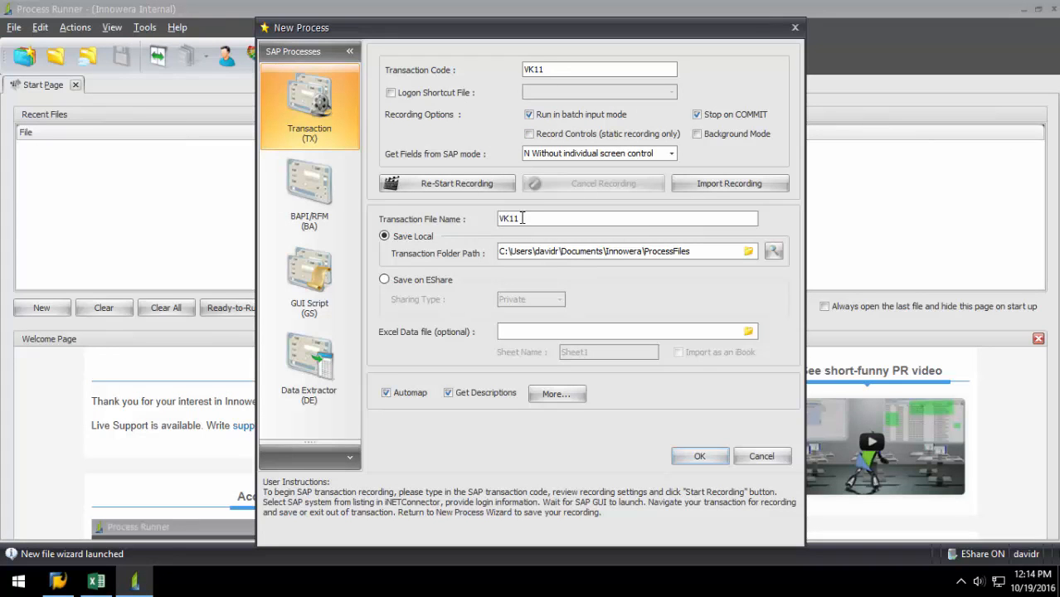
mouse_move(657, 405)
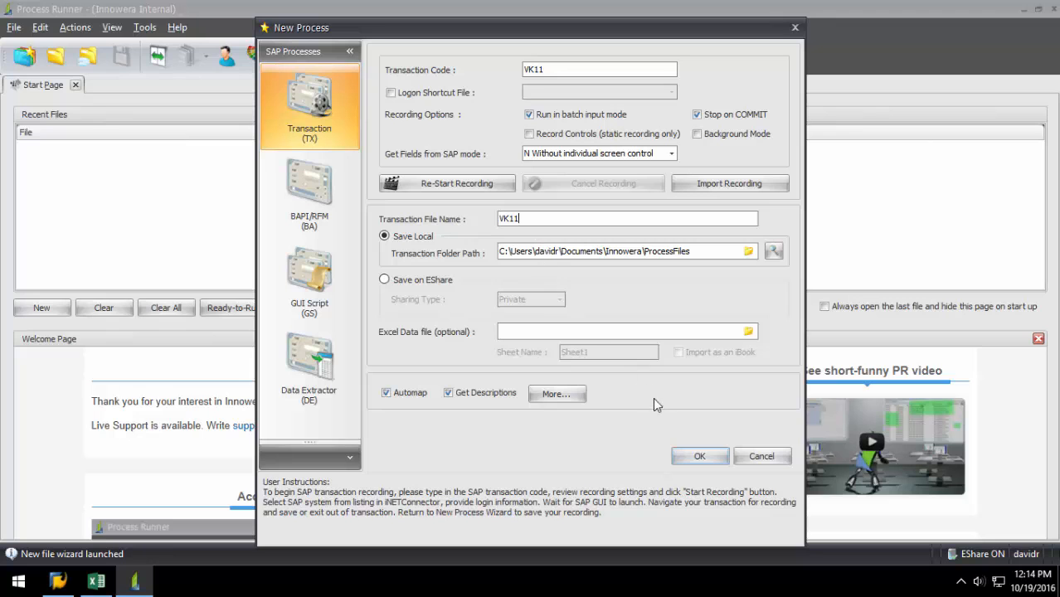
Step: Save the recording as VK11 with Save Local and Automap checked
click(700, 456)
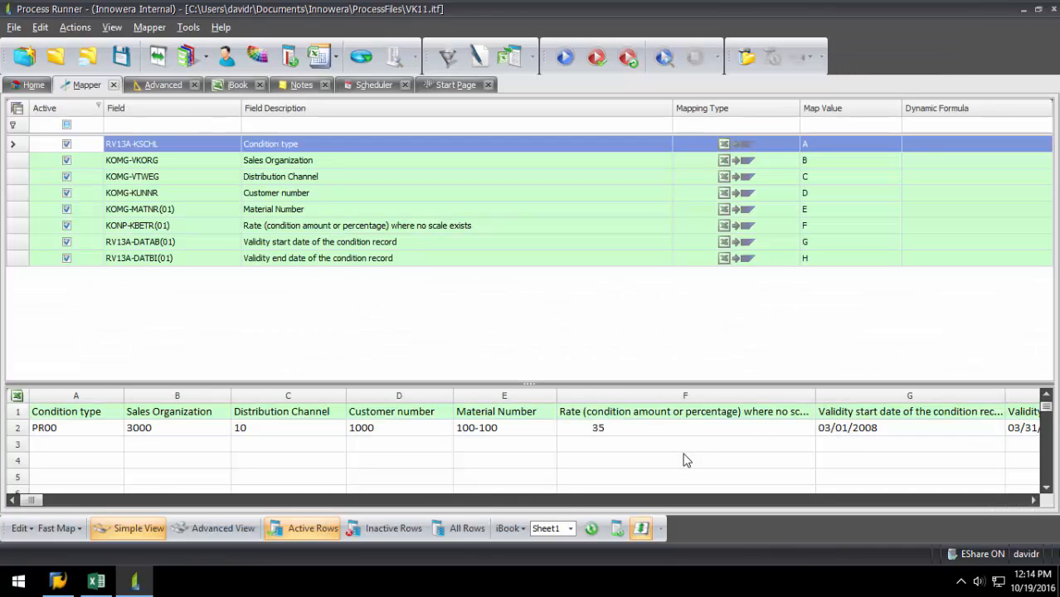
mouse_move(650, 456)
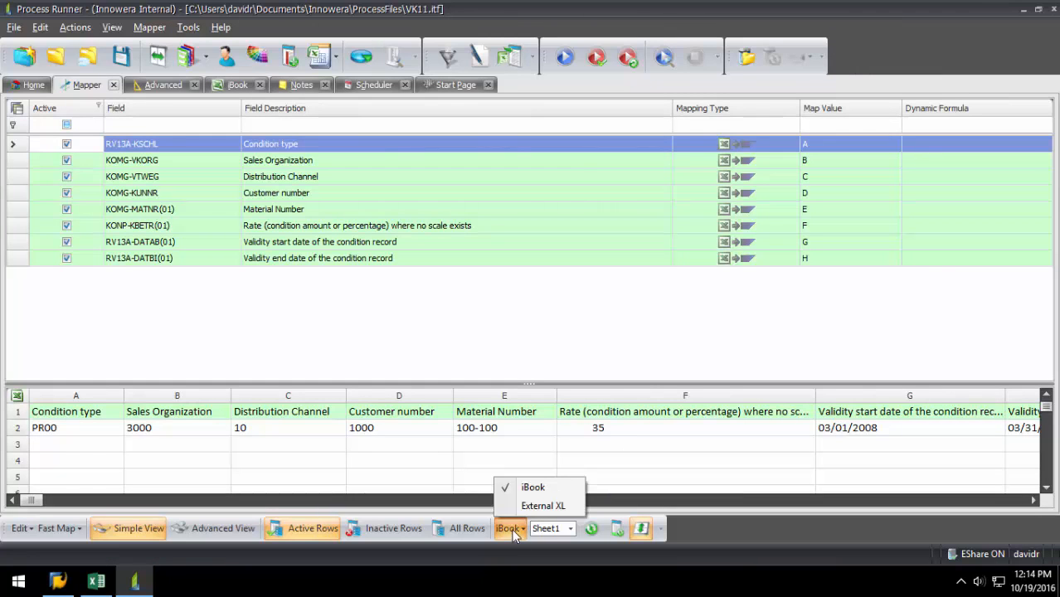
Step: Use the VK11 workbook as the external Excel data source and enlarge its preview
click(544, 506)
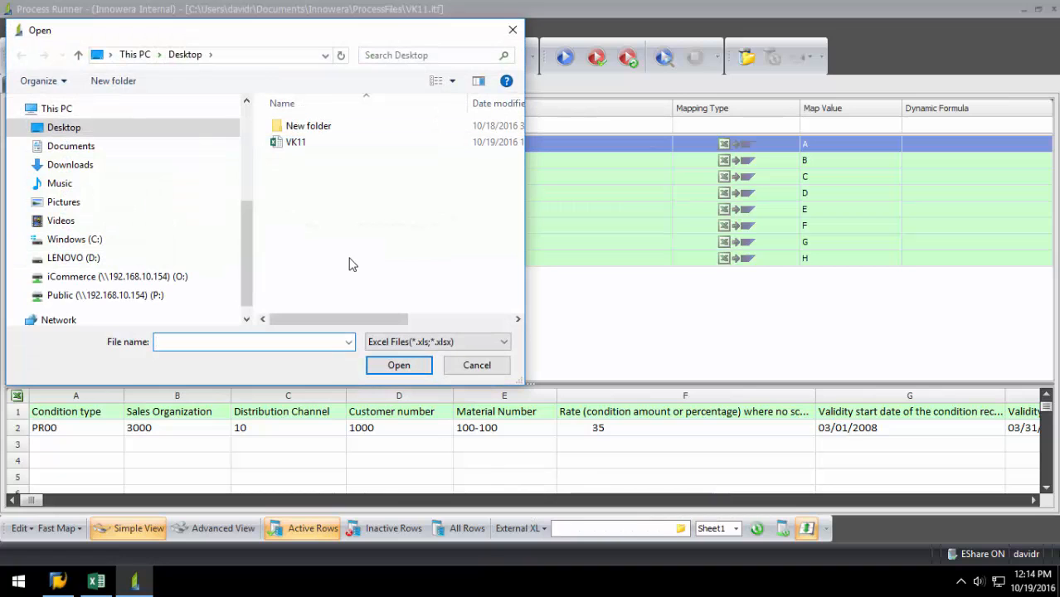
click(399, 365)
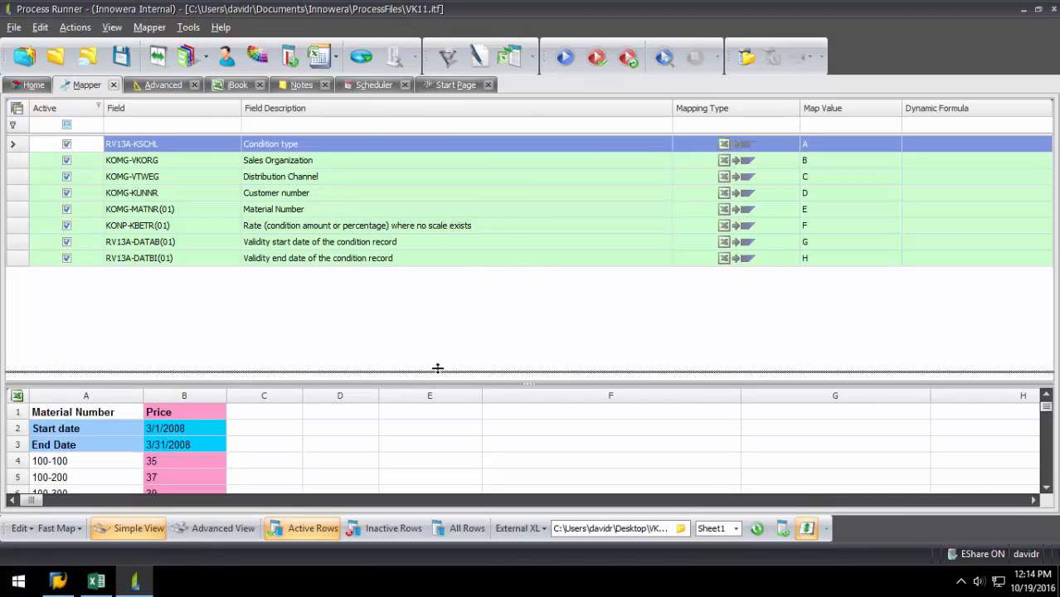
drag(438, 368, 438, 331)
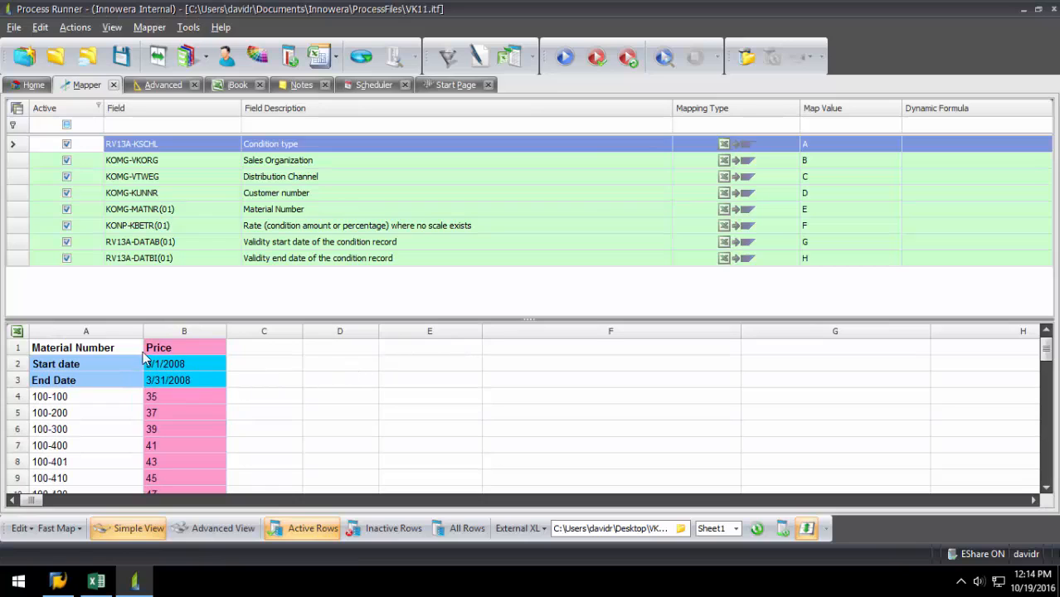
mouse_move(325, 338)
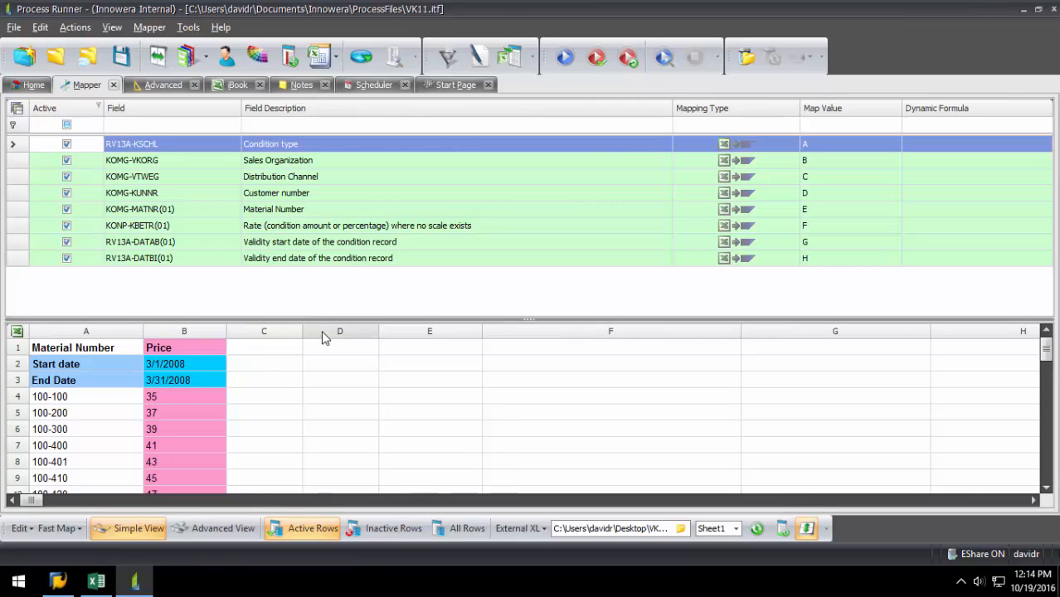
mouse_move(601, 152)
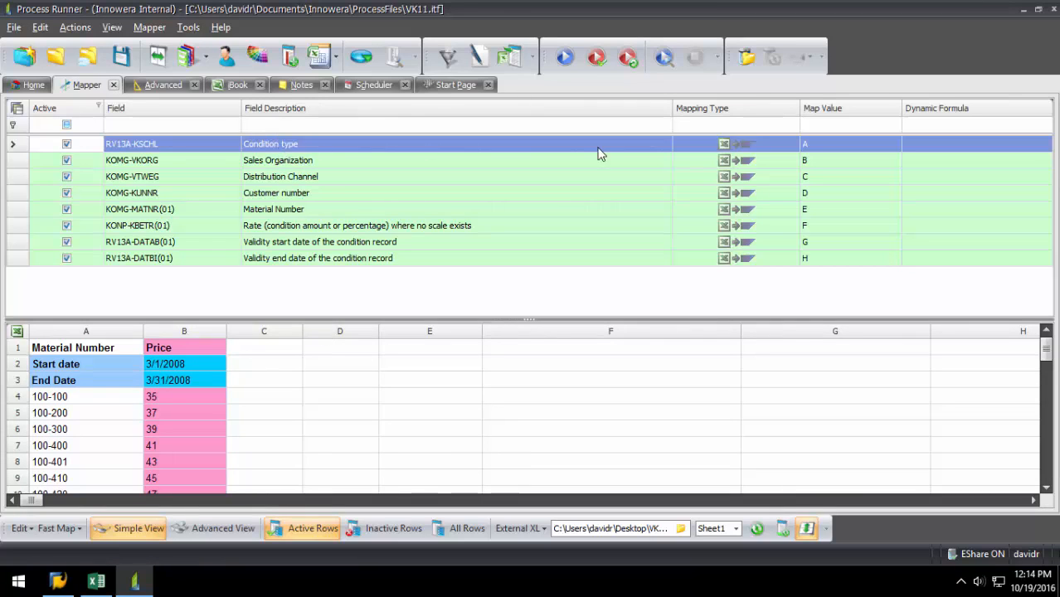
Step: Fix Condition type PR00, Sales Organization 3000, Distribution Channel 10 and Customer 1000 as single values
click(793, 143)
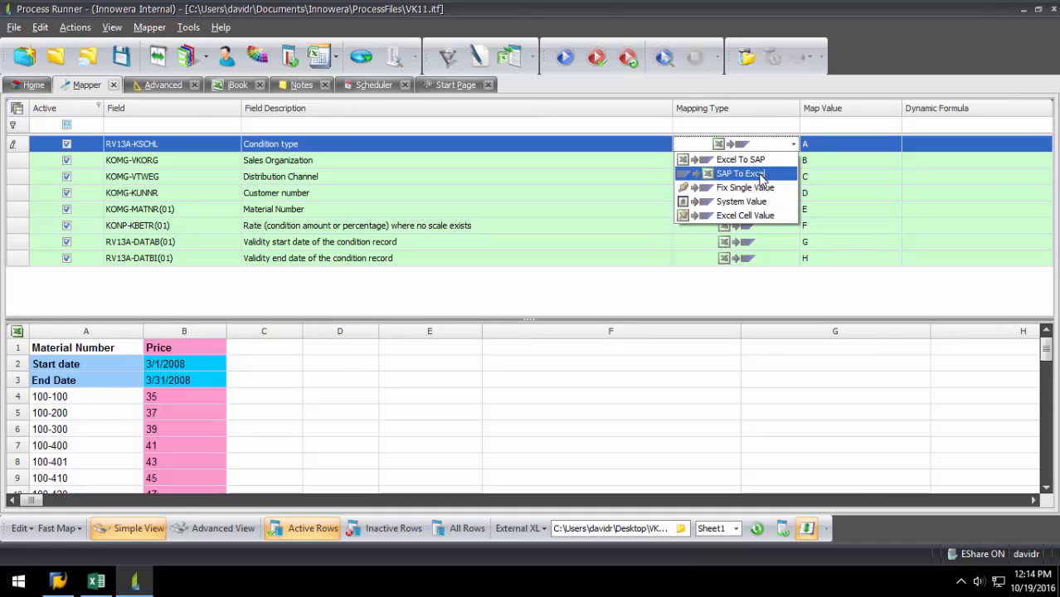
mouse_move(743, 216)
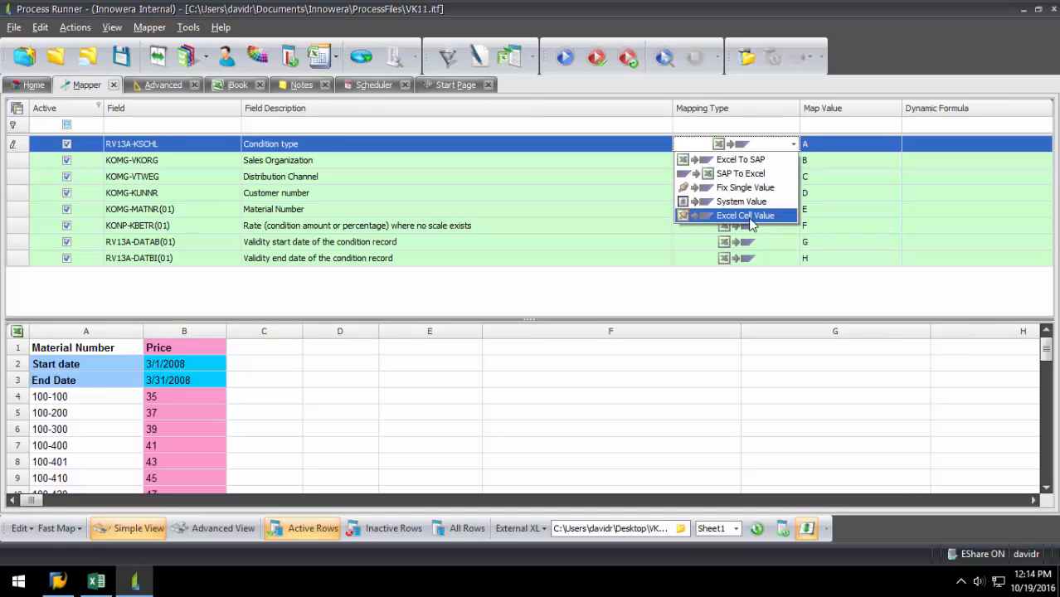
mouse_move(743, 186)
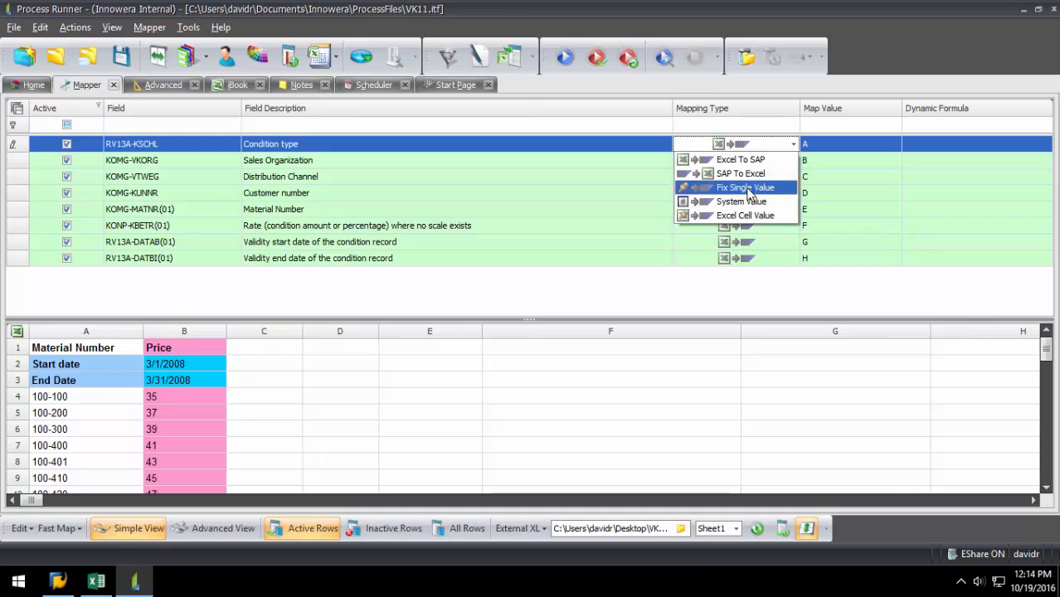
click(743, 185)
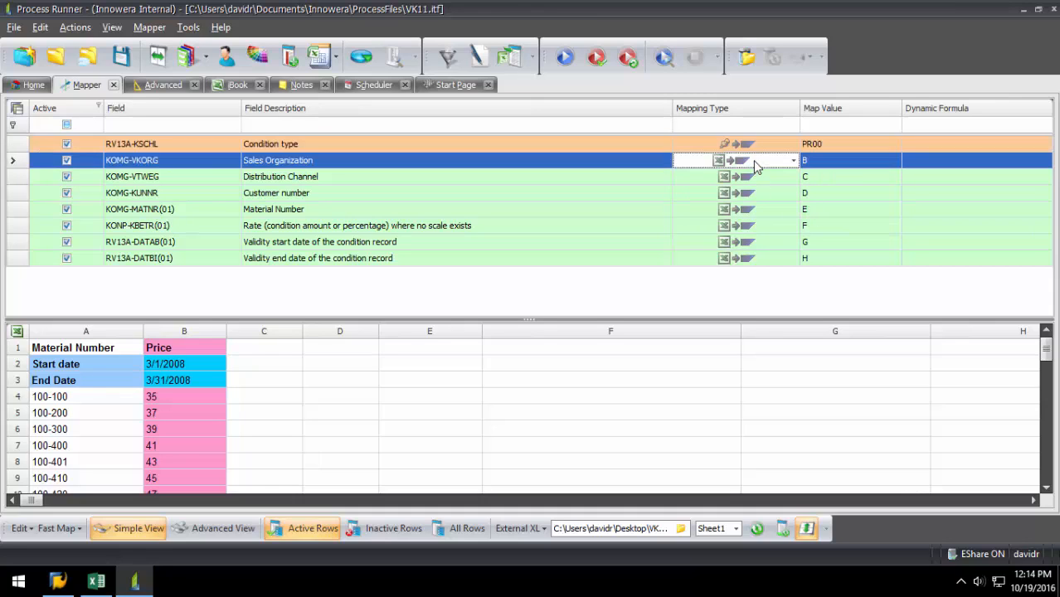
click(793, 159)
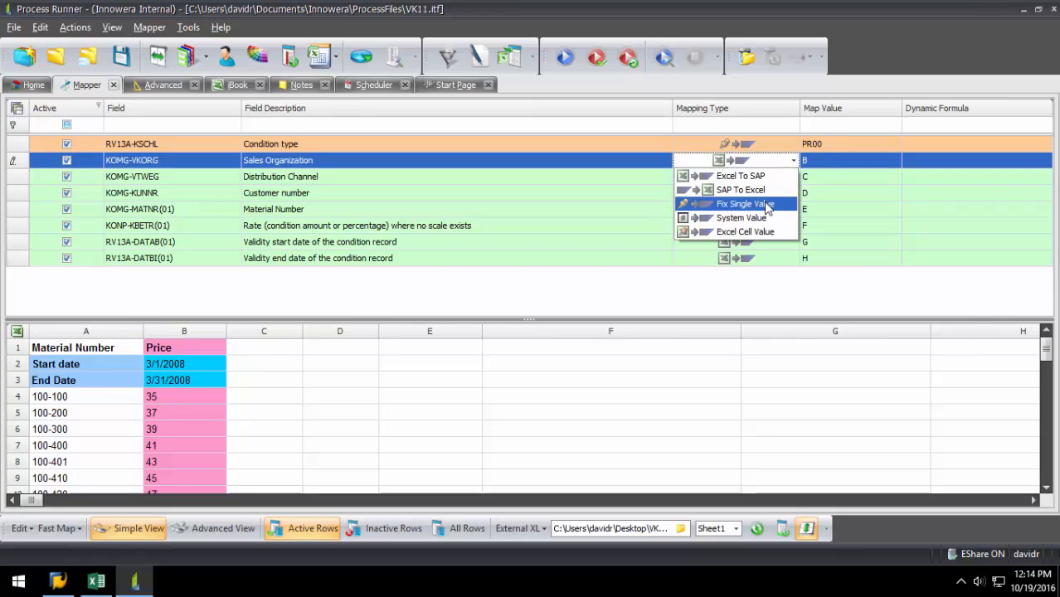
click(740, 202)
text(3000)
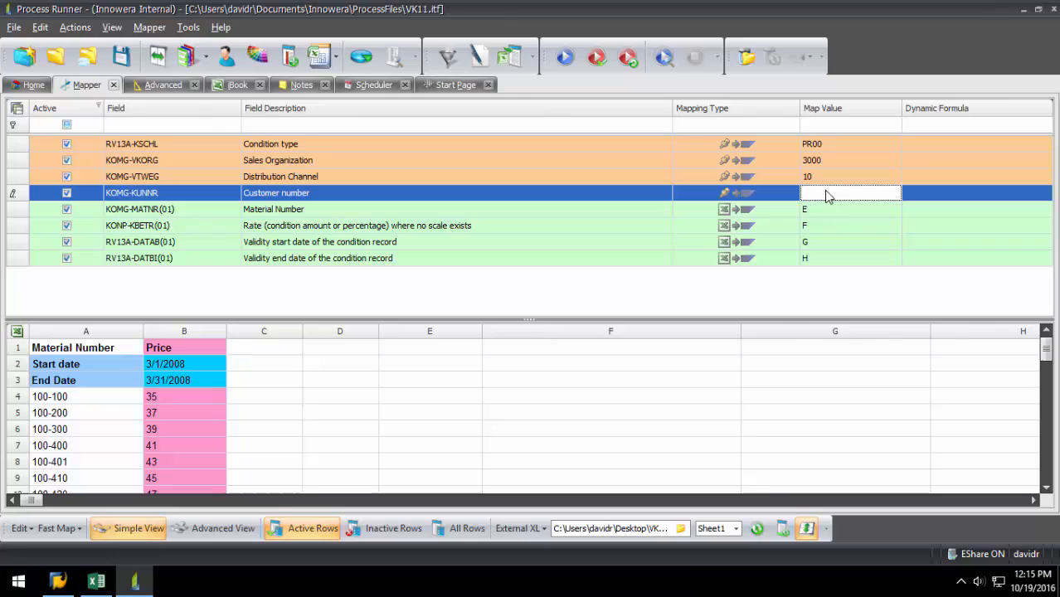
text(1000)
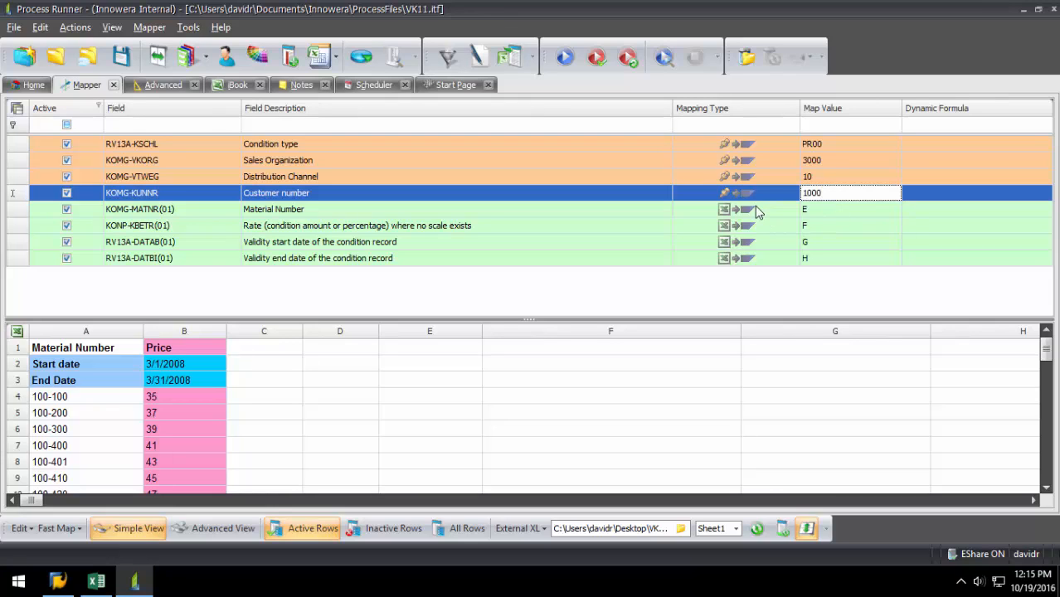
click(790, 209)
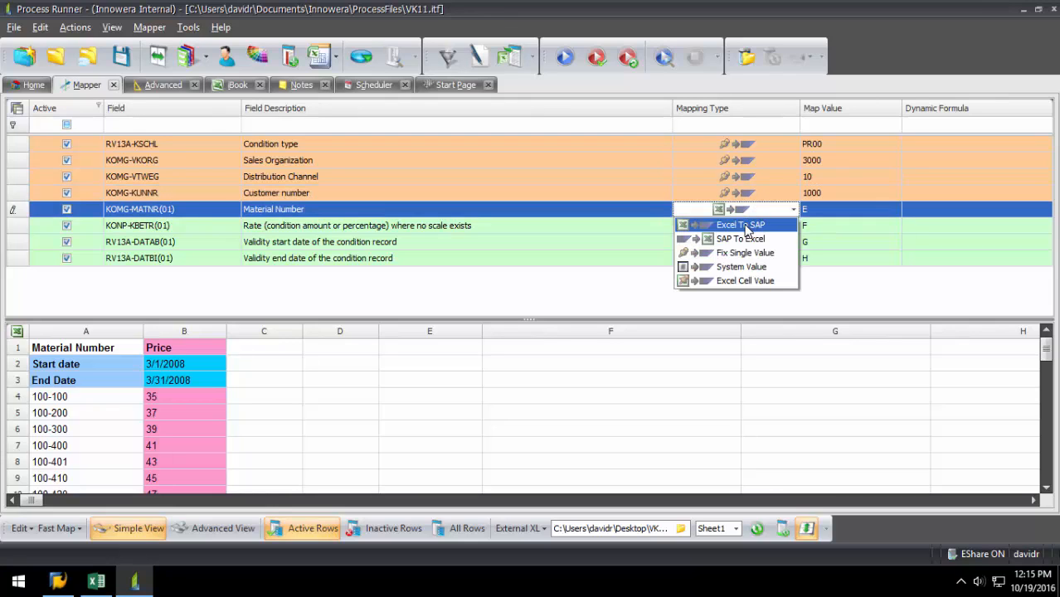
Step: Keep Material Number from column A and take validity dates from cells B2 and B3
click(740, 226)
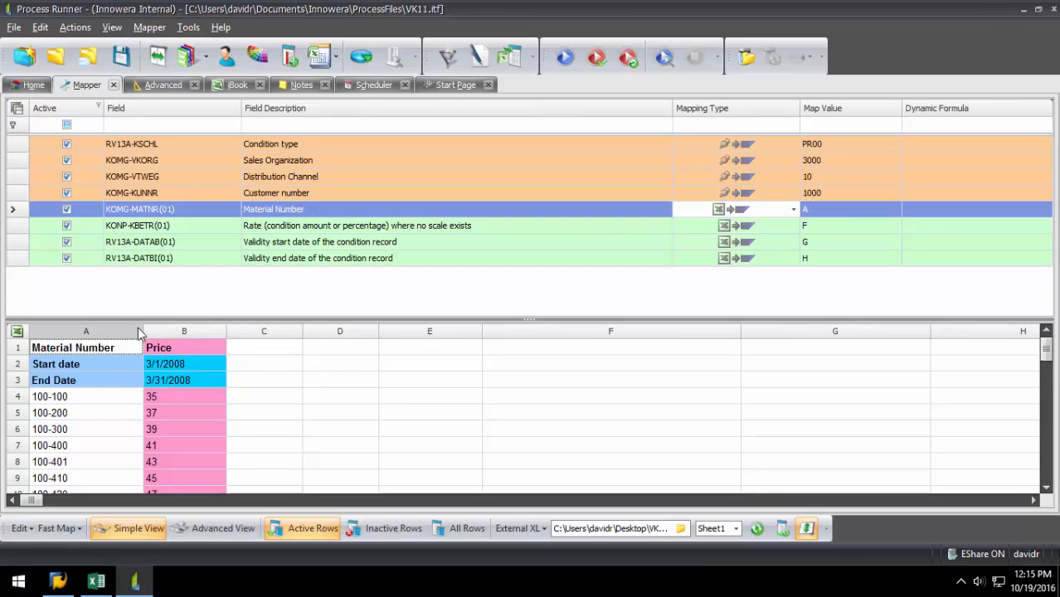
click(136, 226)
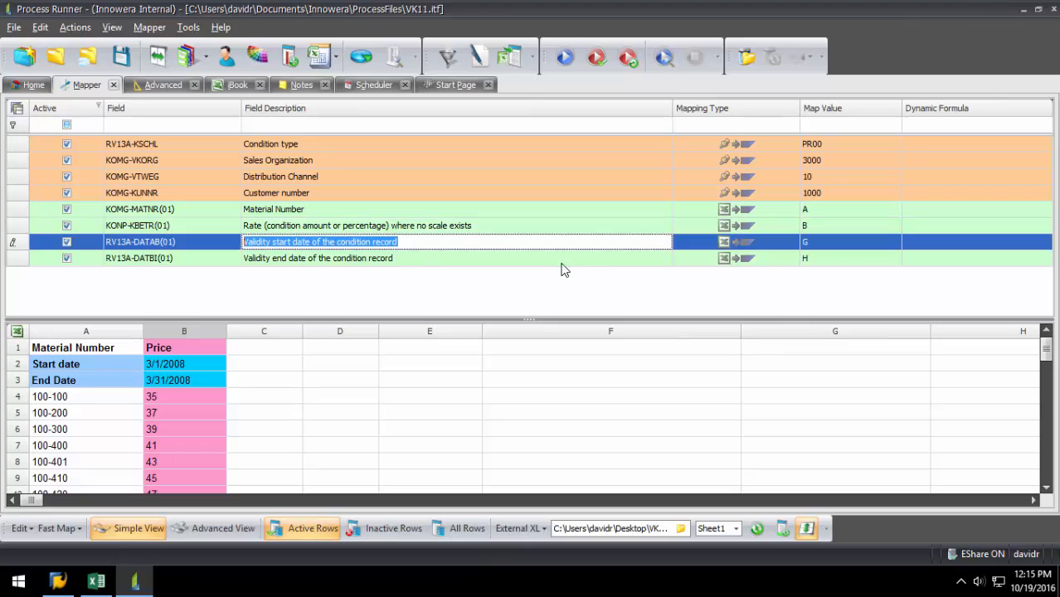
click(791, 243)
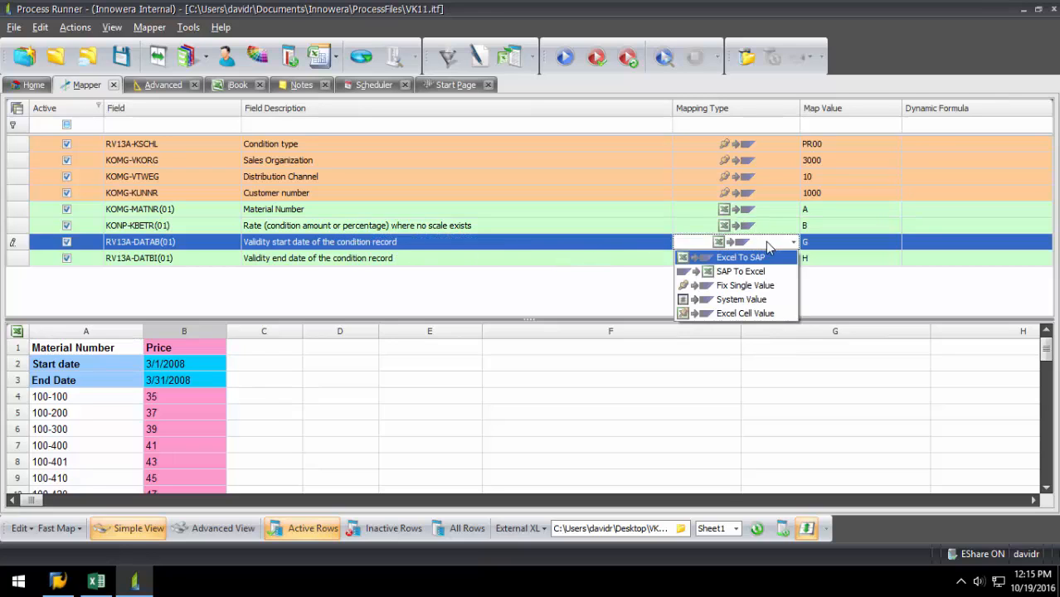
click(740, 258)
text(B3)
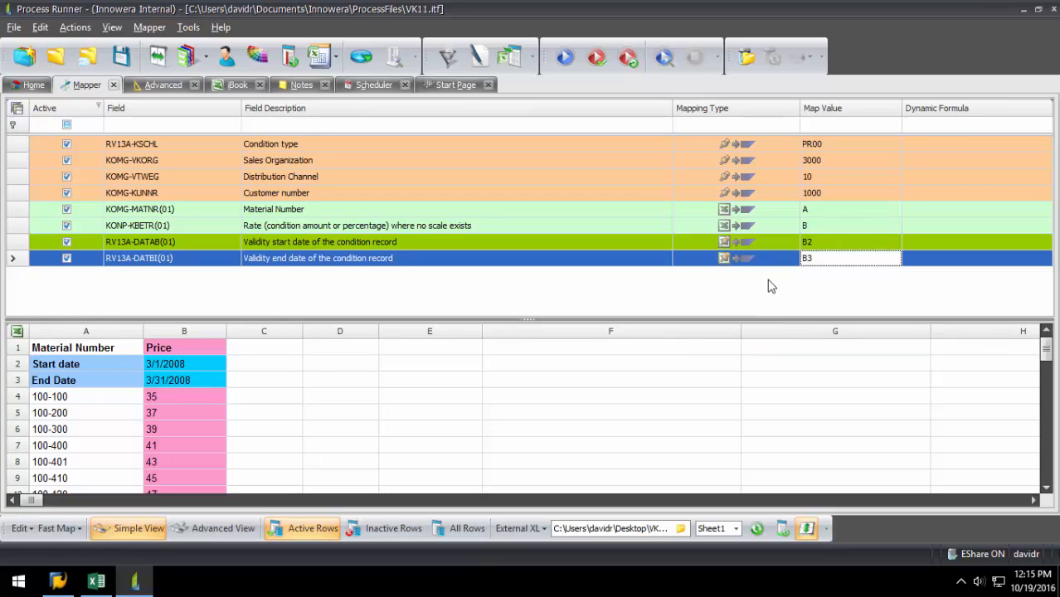
click(140, 242)
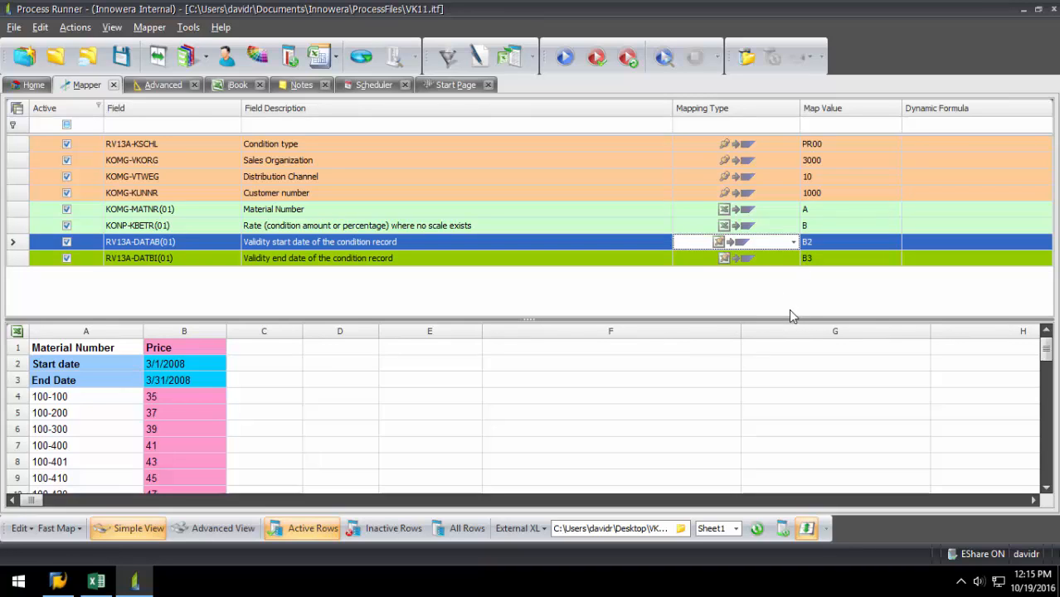
click(33, 85)
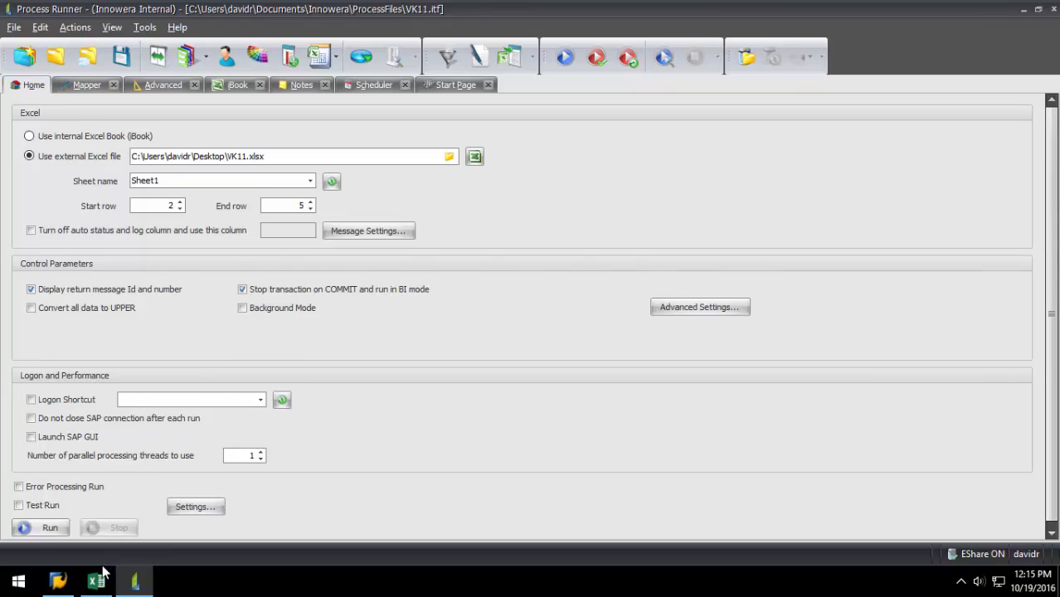
Step: Check in the maximized VK11 workbook that material rows end at row 40, then return
click(96, 580)
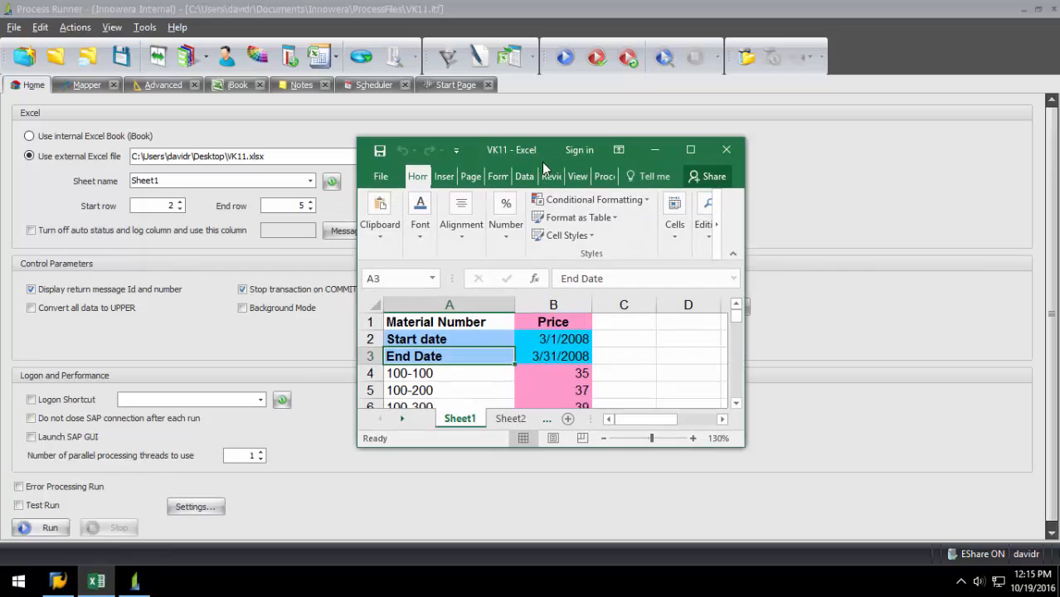
click(690, 149)
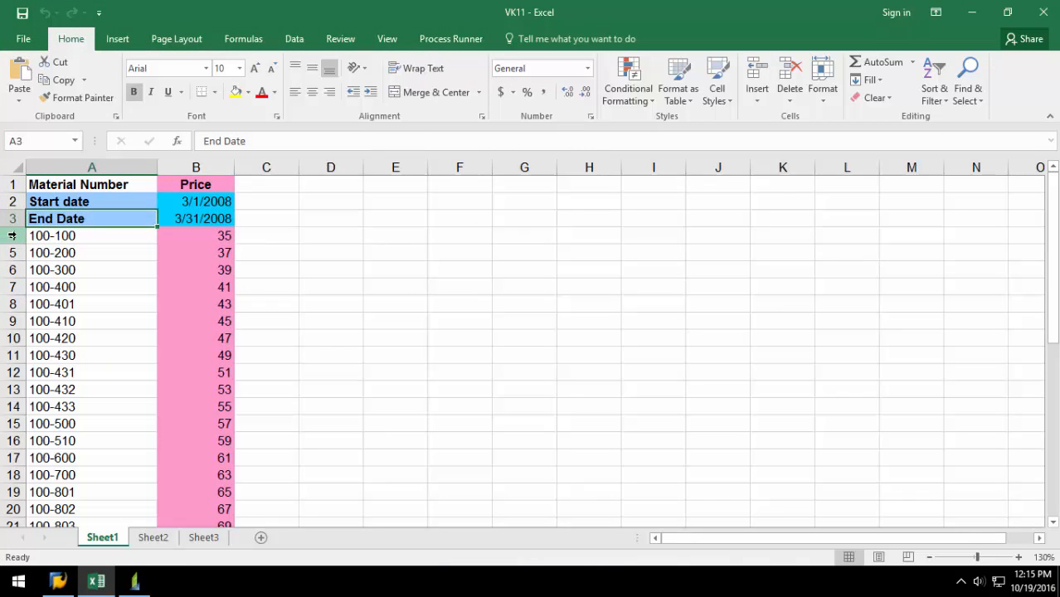
scroll(down, 3)
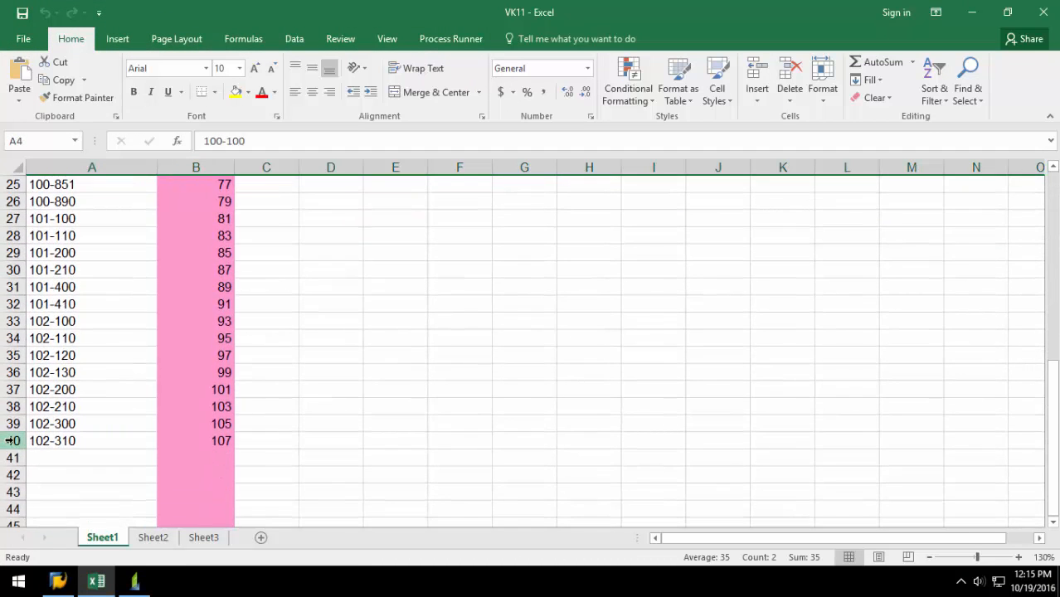
click(133, 580)
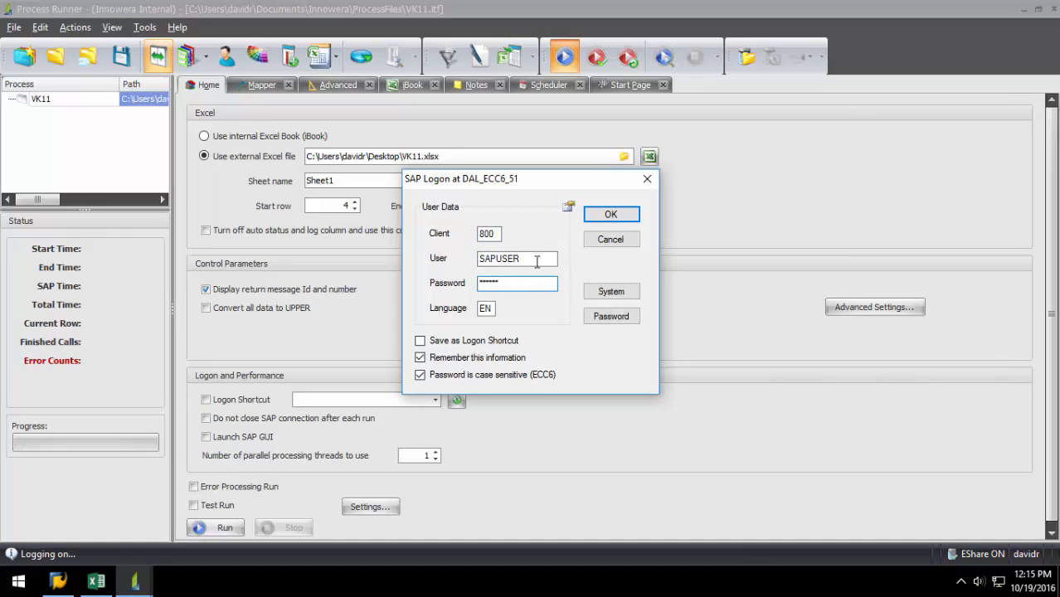
Step: Confirm the SAP logon to run rows 4 to 100 and bring up the workbook
click(610, 214)
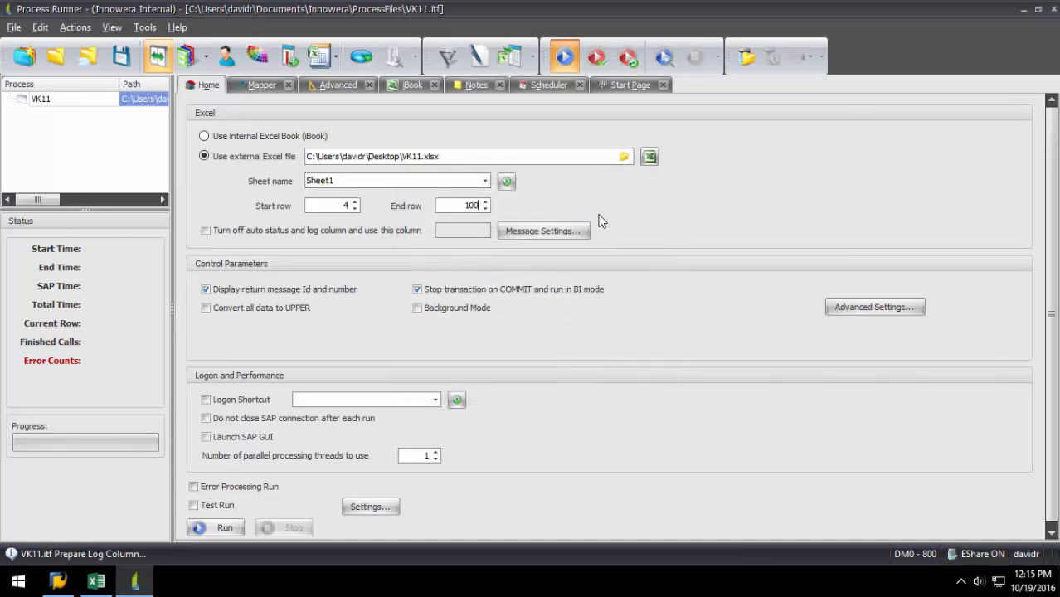
click(96, 581)
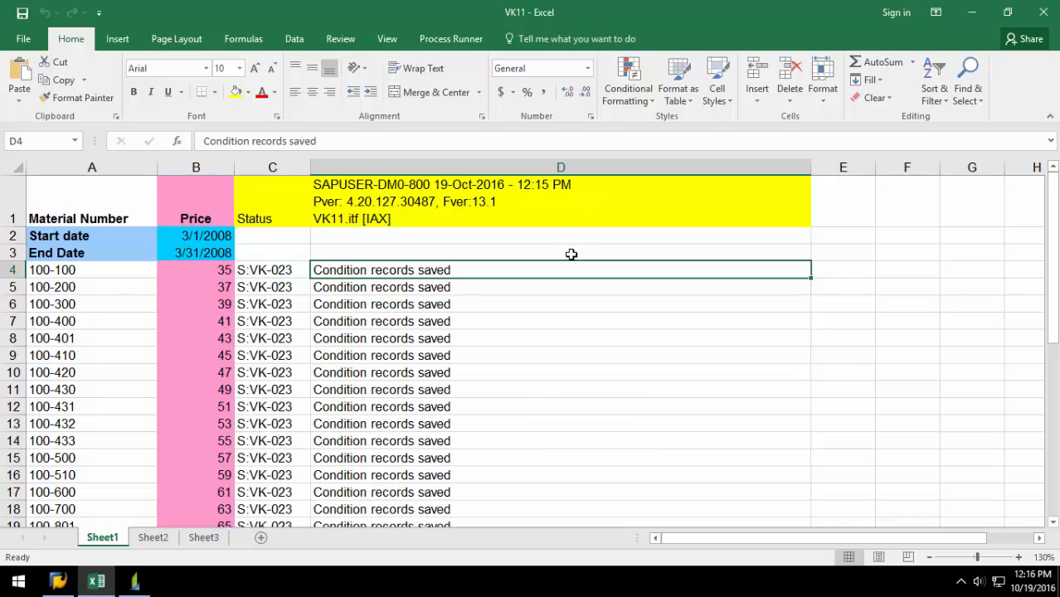
mouse_move(561, 266)
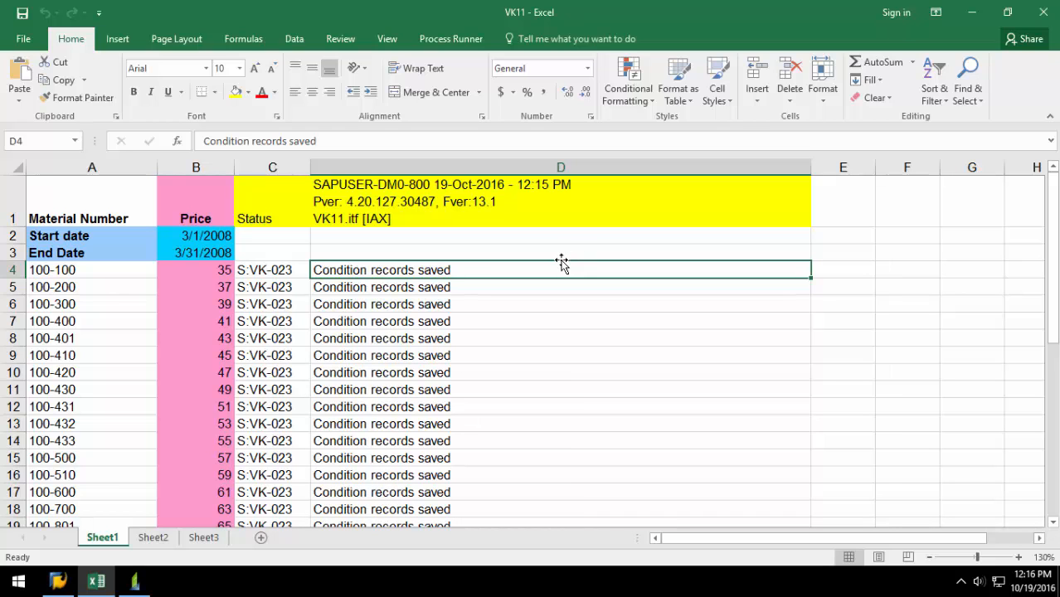
Step: Scroll the Status column to row 40 showing Condition records saved, then view run statistics
scroll(down, 3)
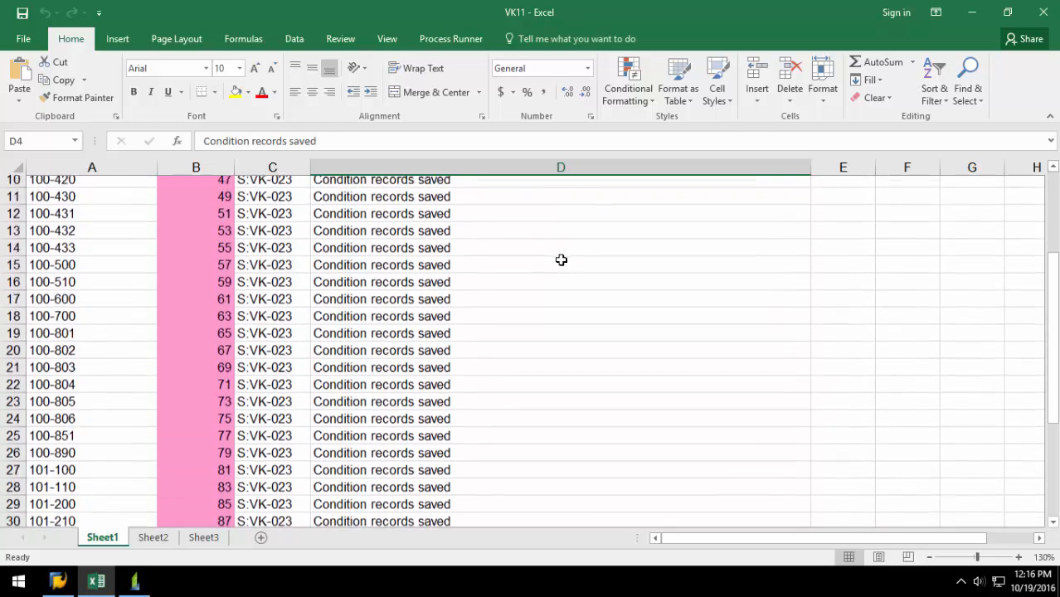
scroll(down, 3)
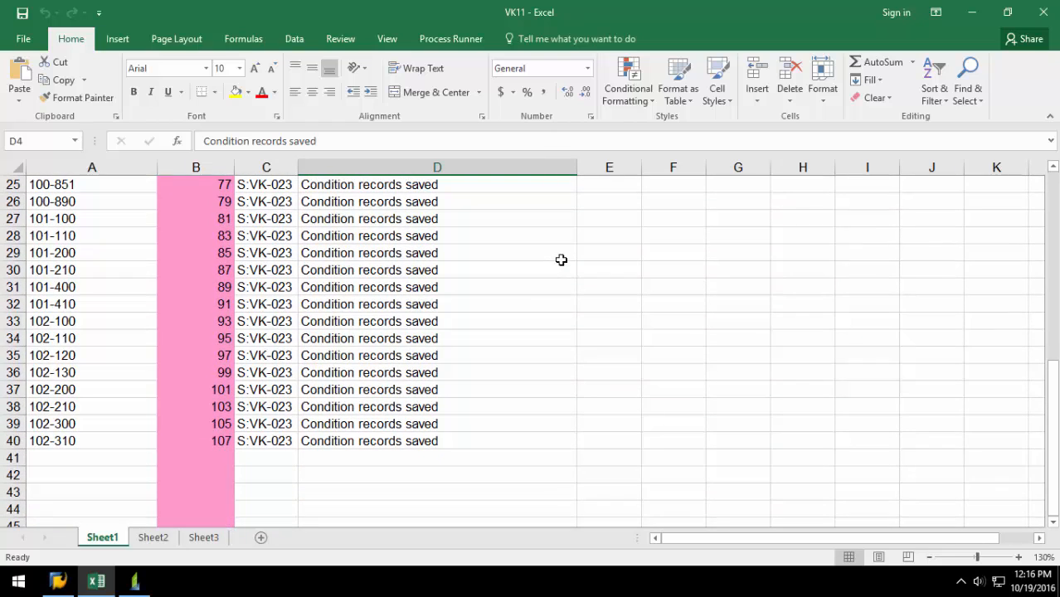
click(133, 581)
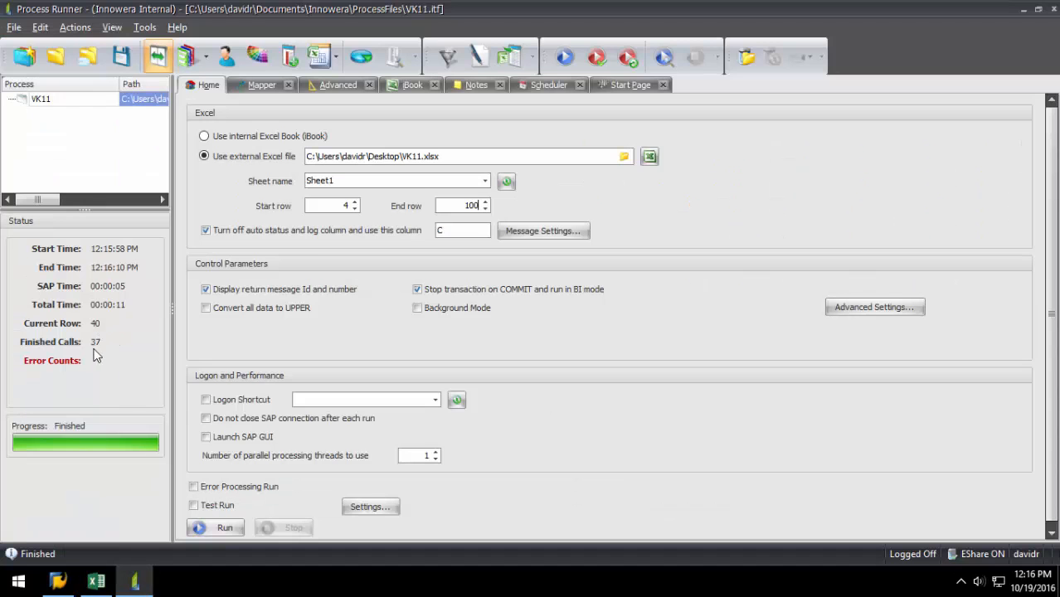
mouse_move(112, 323)
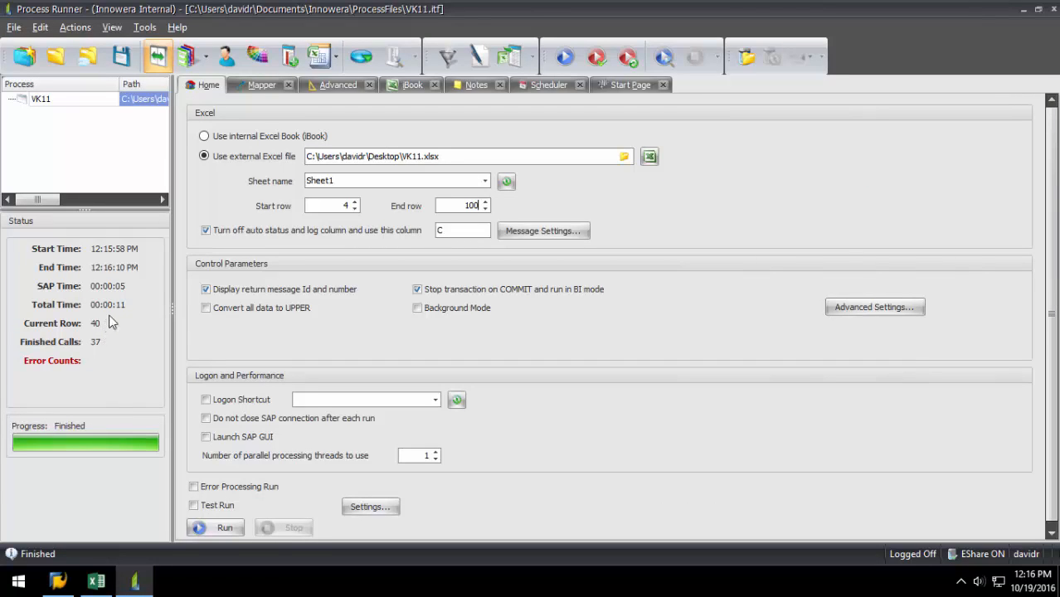
mouse_move(119, 286)
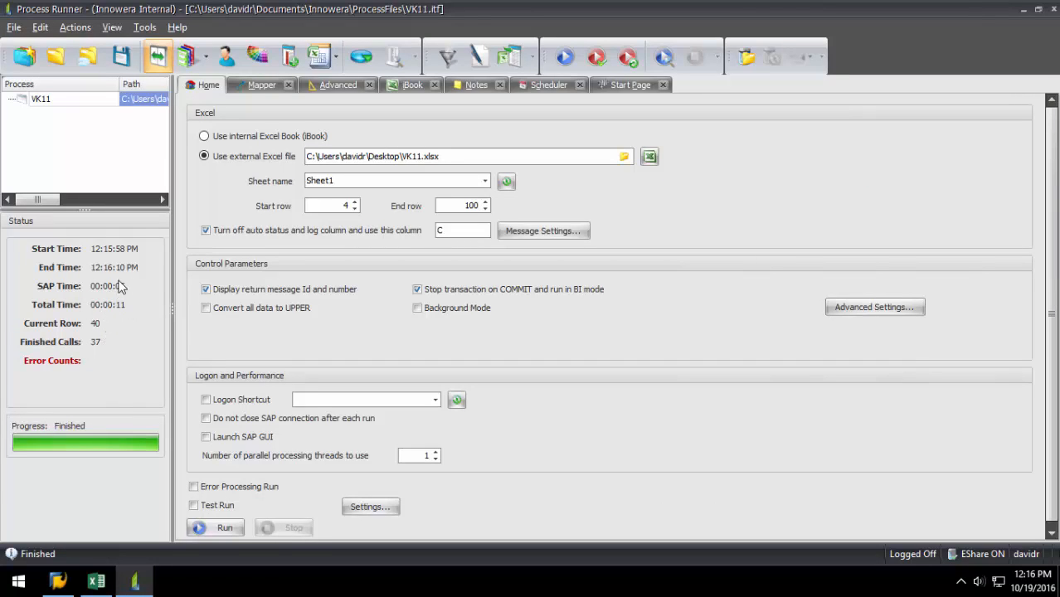